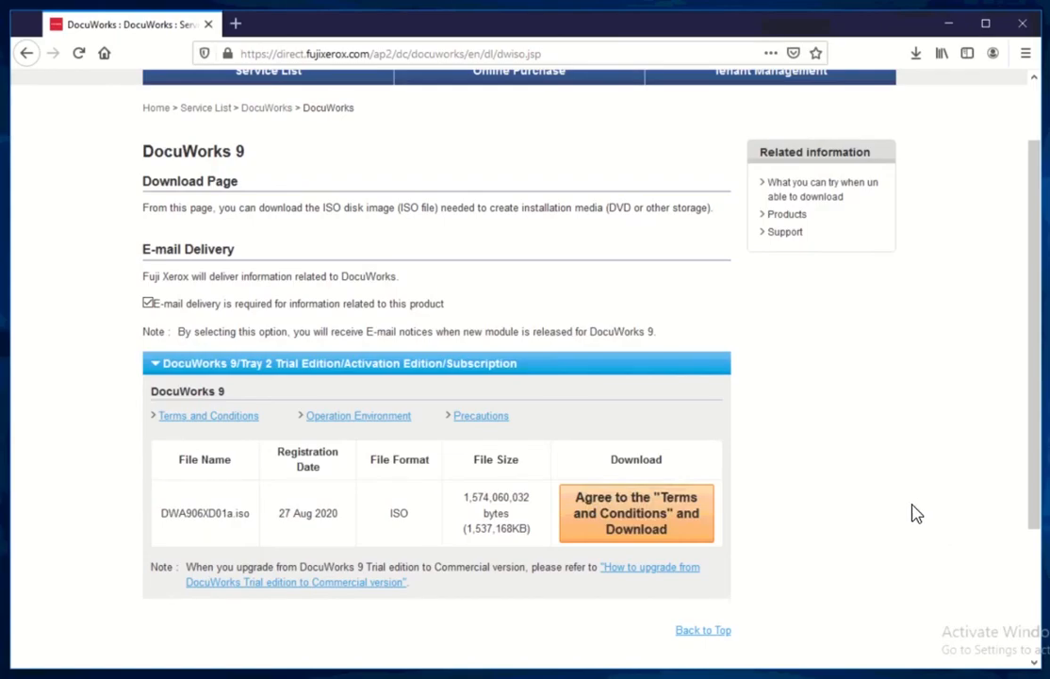
# Show Firefox's recent downloads list containing the finished DWA906XD01a.iso.
pyautogui.scroll(-3)
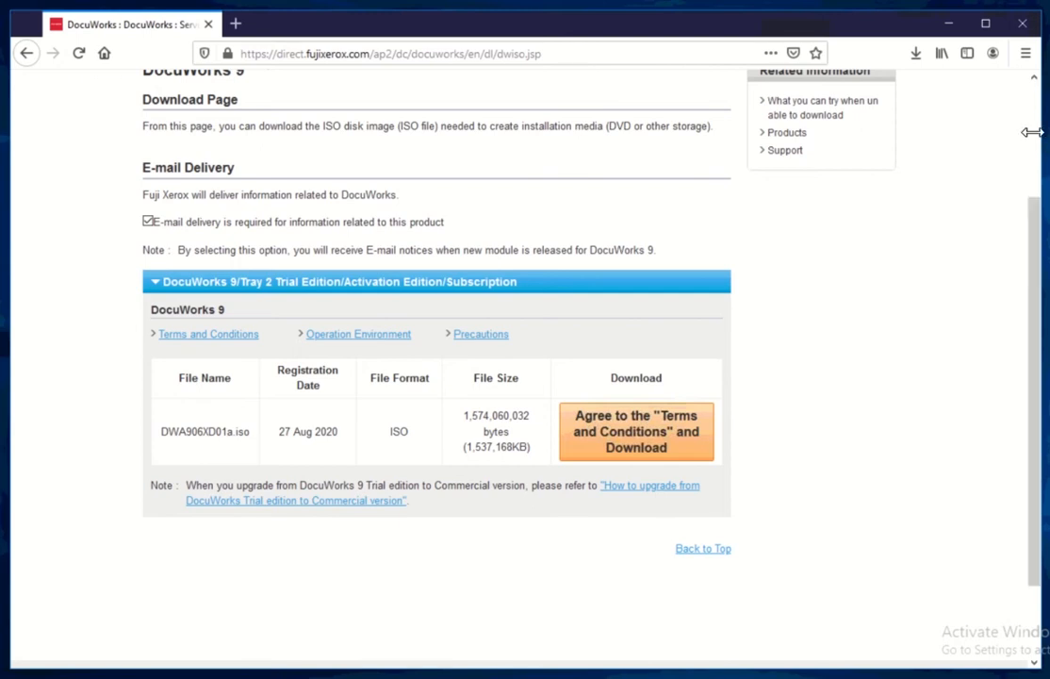
pyautogui.moveTo(915, 54)
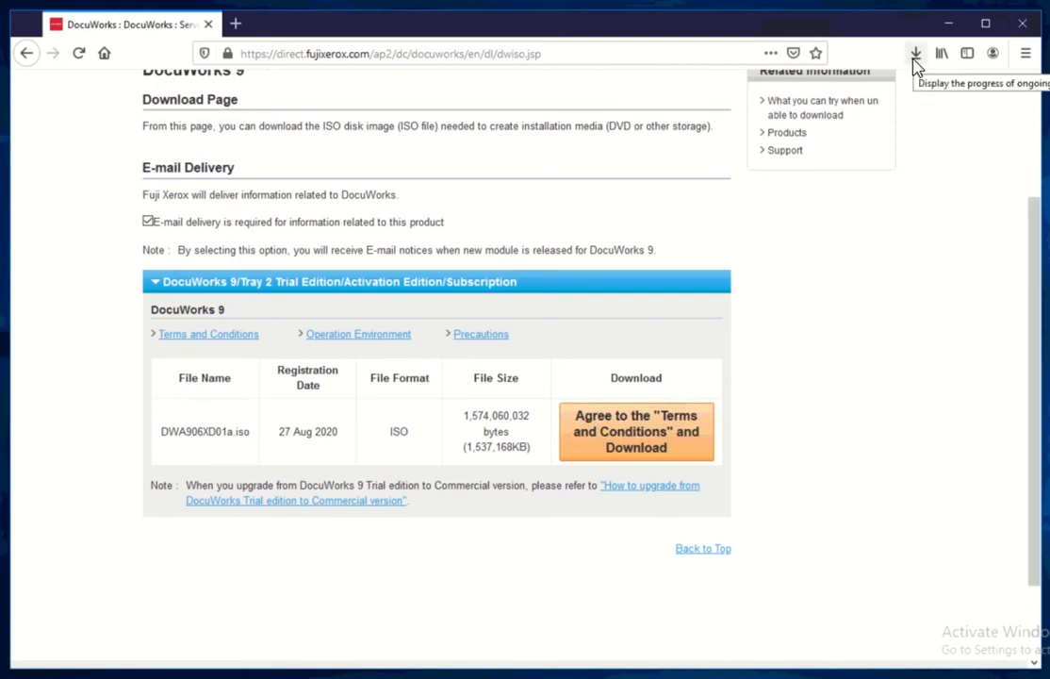
pyautogui.click(915, 53)
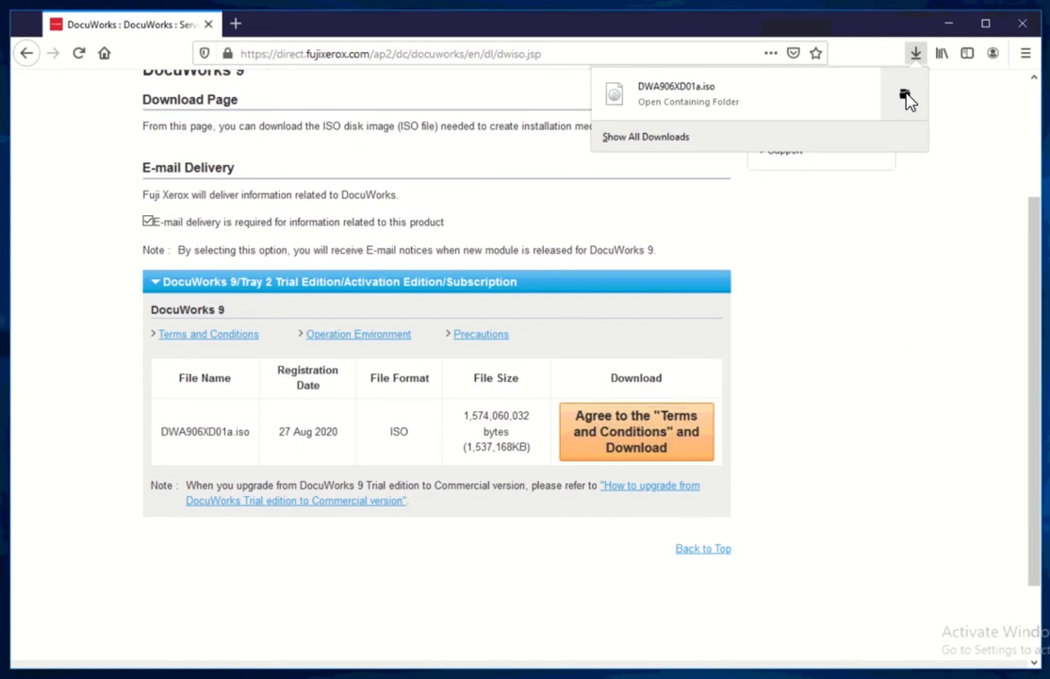
# Mount DWA906XD01a.iso from the Downloads folder as DVD Drive (E:).
pyautogui.click(688, 92)
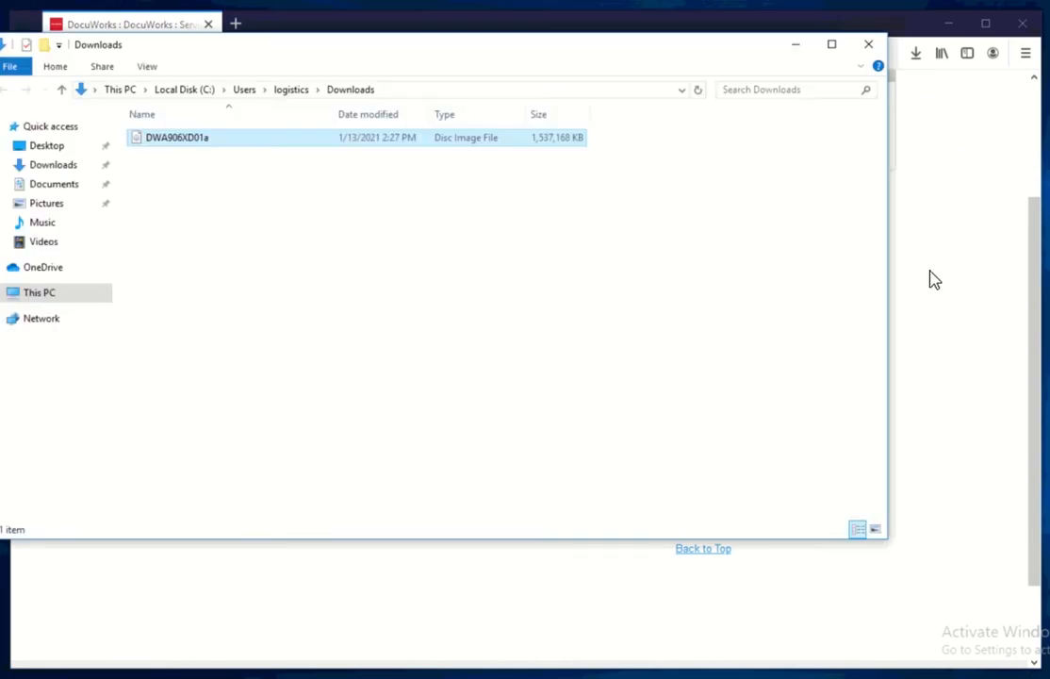
pyautogui.click(207, 153)
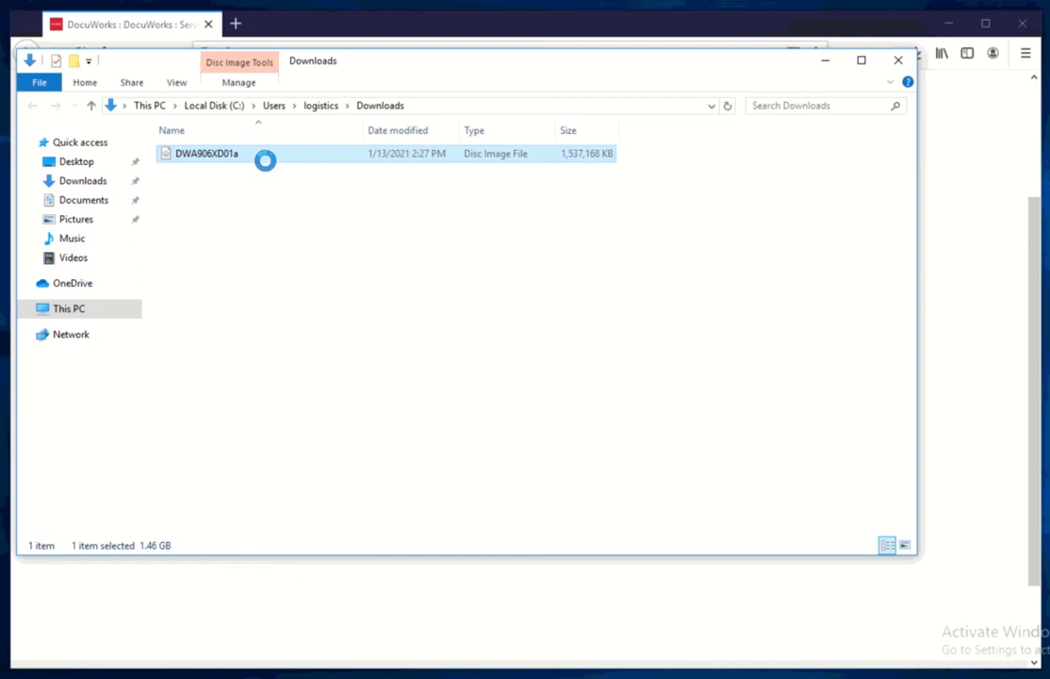
pyautogui.rightClick(207, 153)
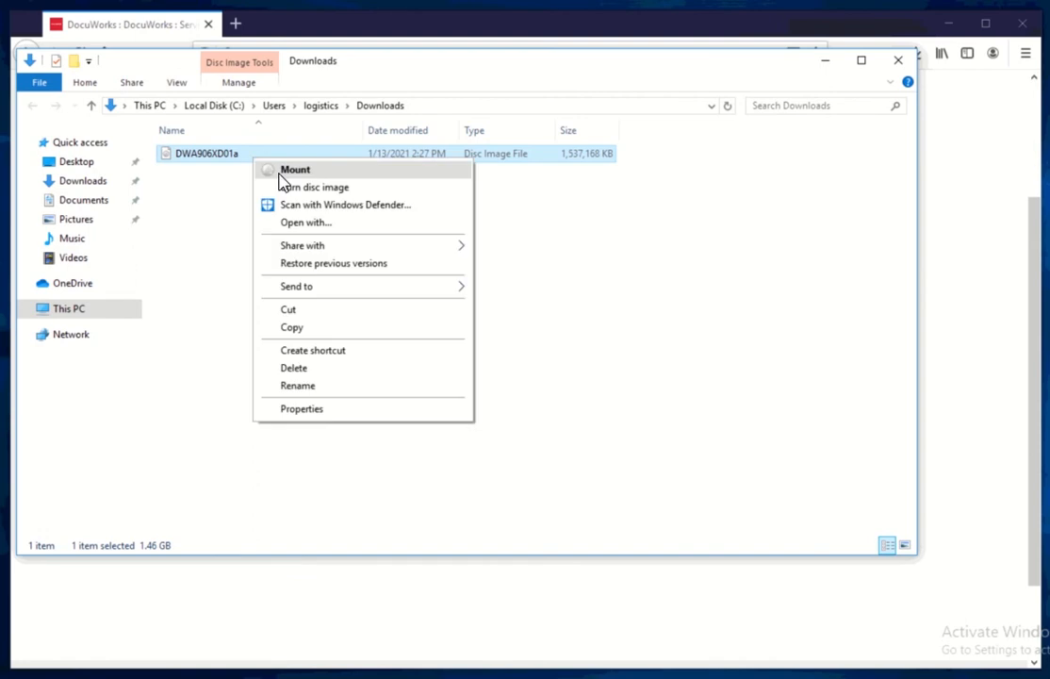
pyautogui.click(294, 170)
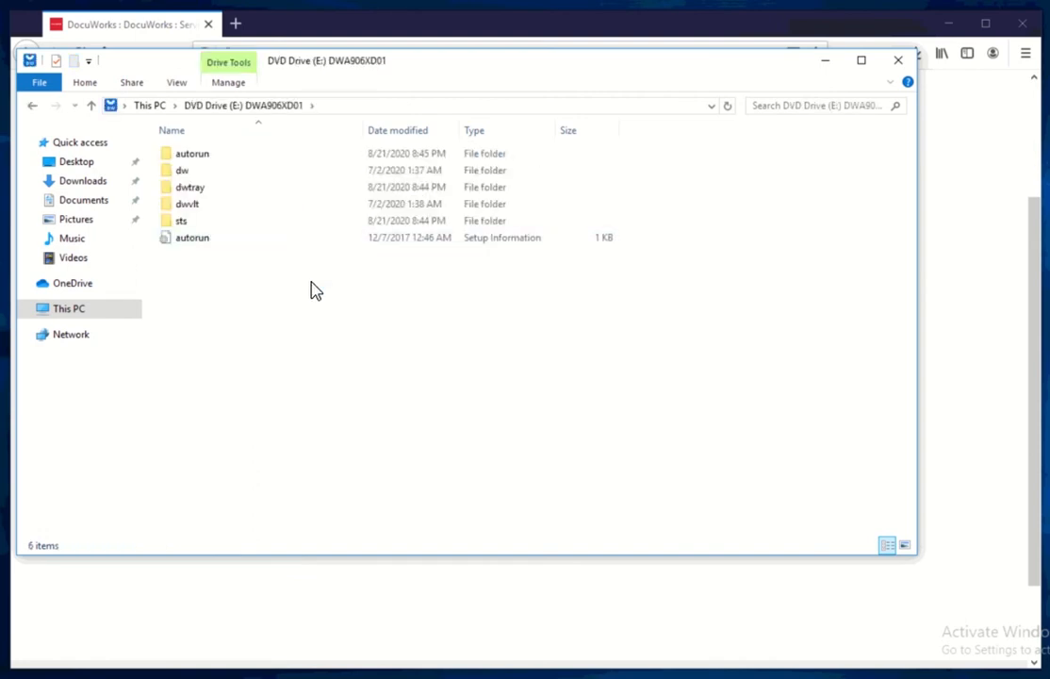
pyautogui.click(69, 308)
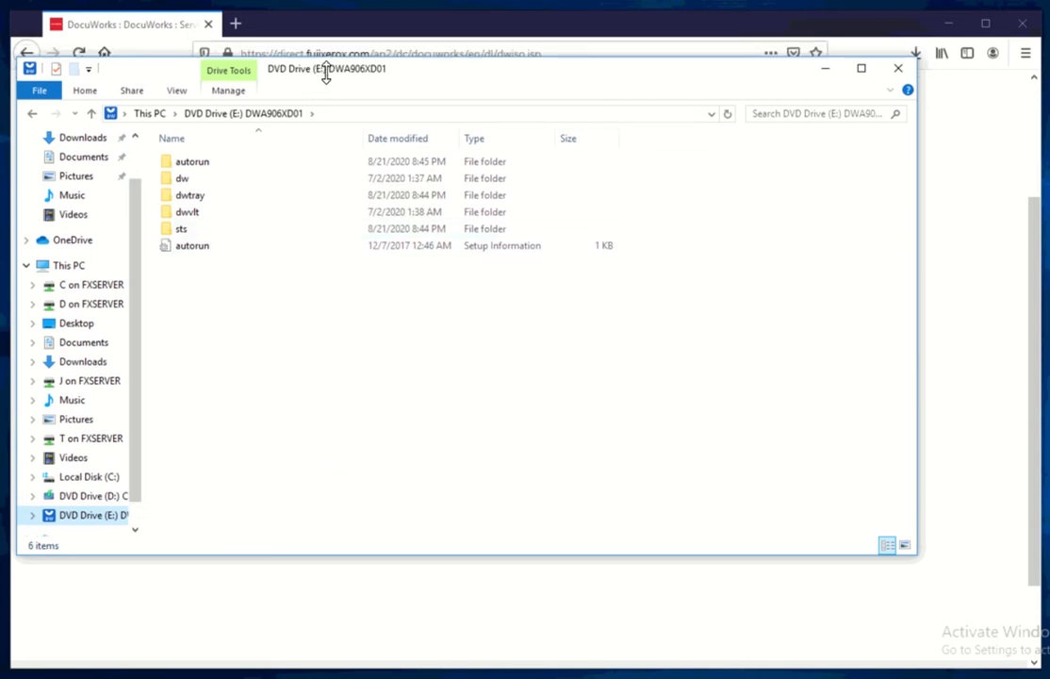
# Run autorun.exe from the disc's autorun folder as administrator, approving User Account Control.
pyautogui.doubleClick(192, 160)
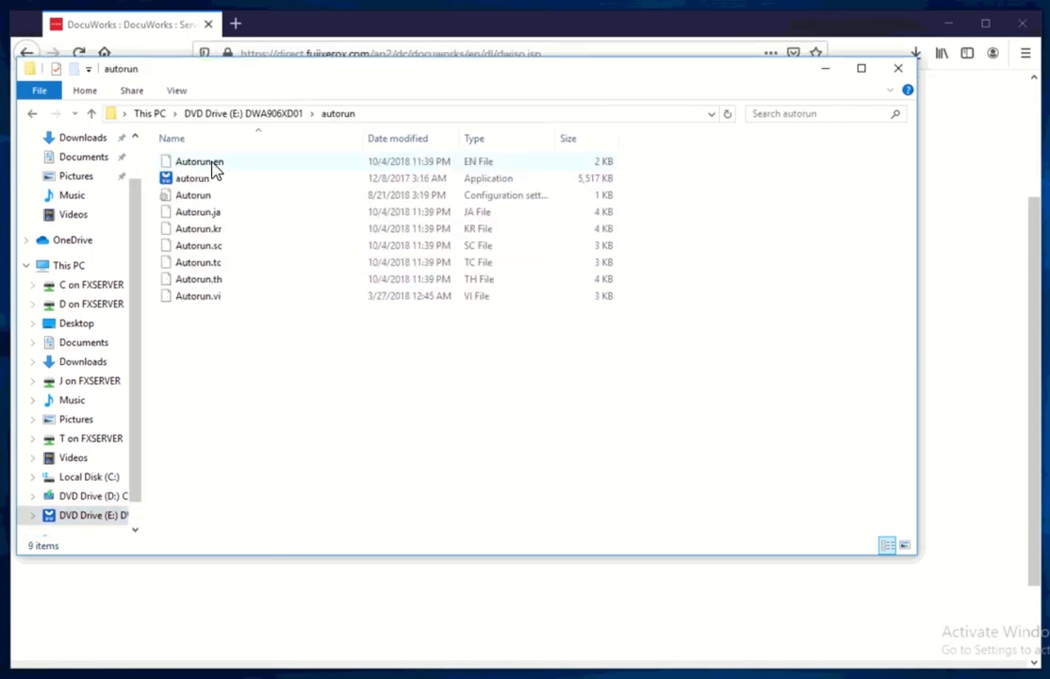
pyautogui.click(192, 178)
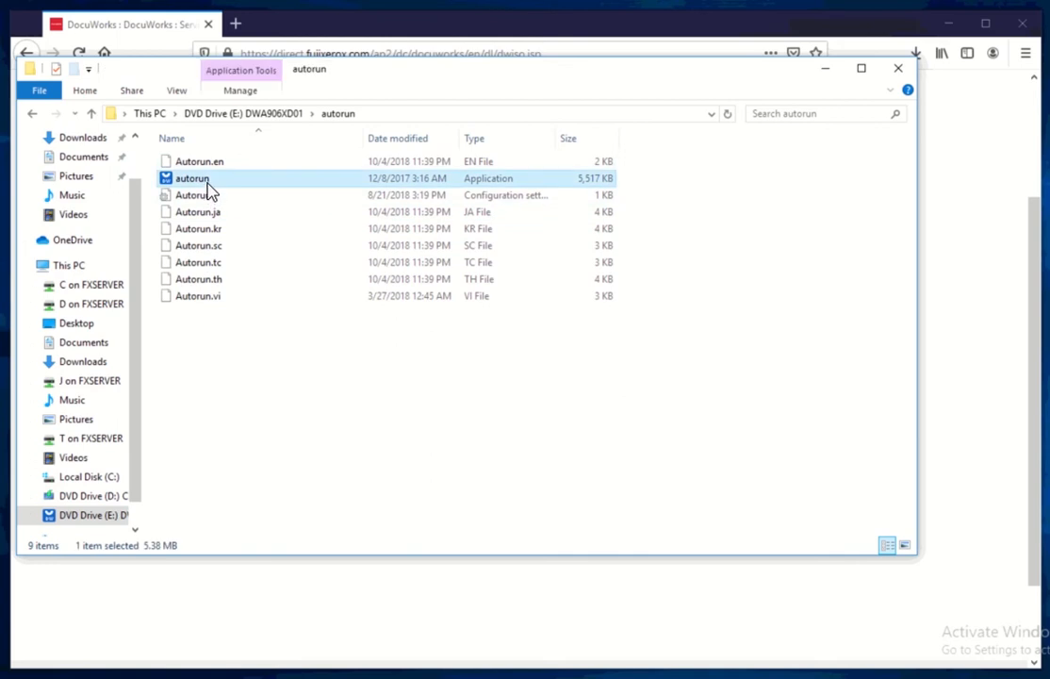
pyautogui.rightClick(193, 178)
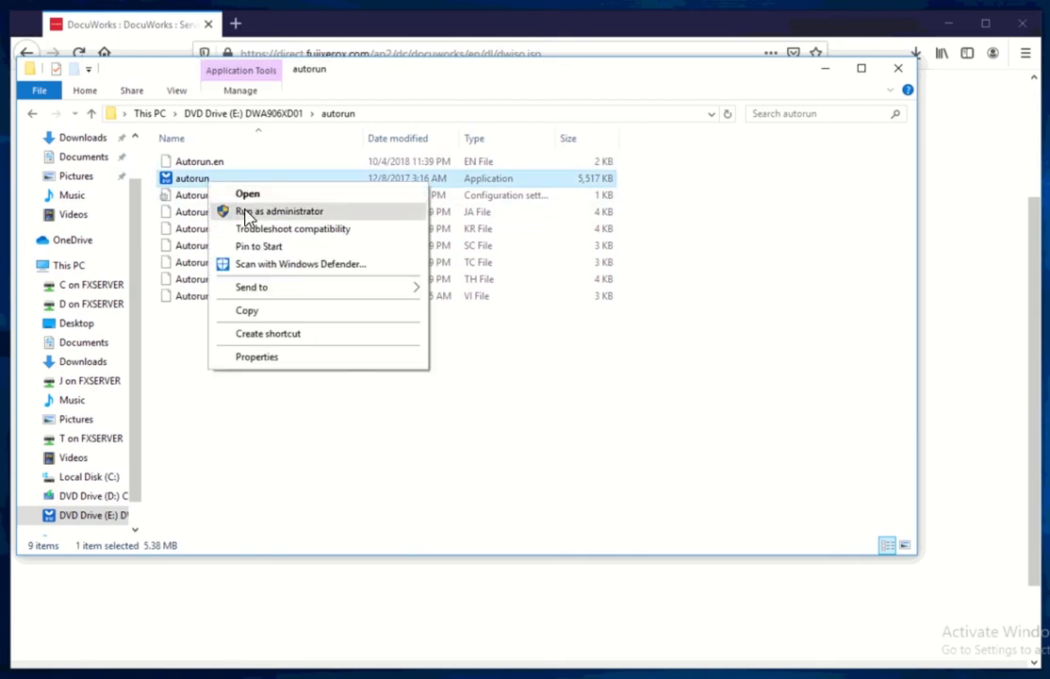
pyautogui.click(279, 210)
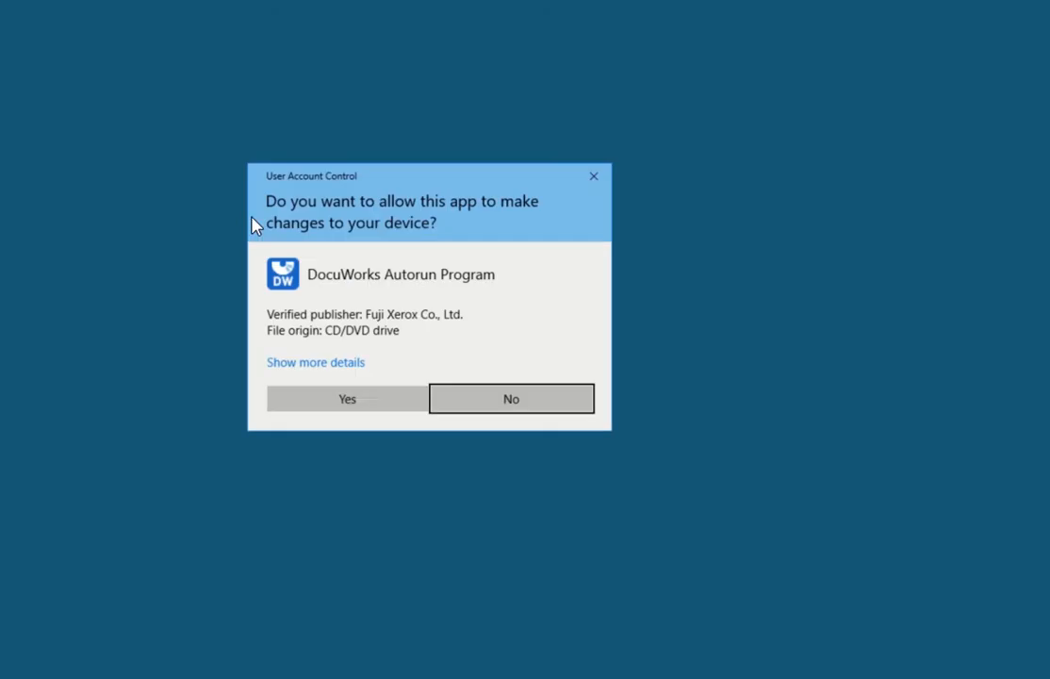
pyautogui.click(346, 397)
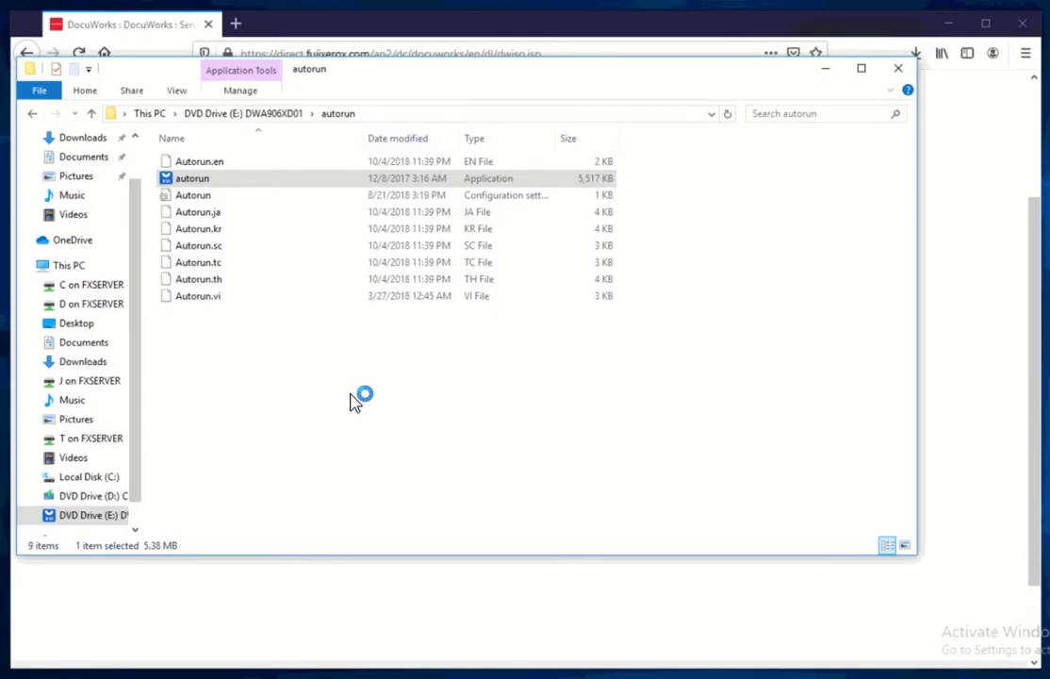
pyautogui.doubleClick(192, 178)
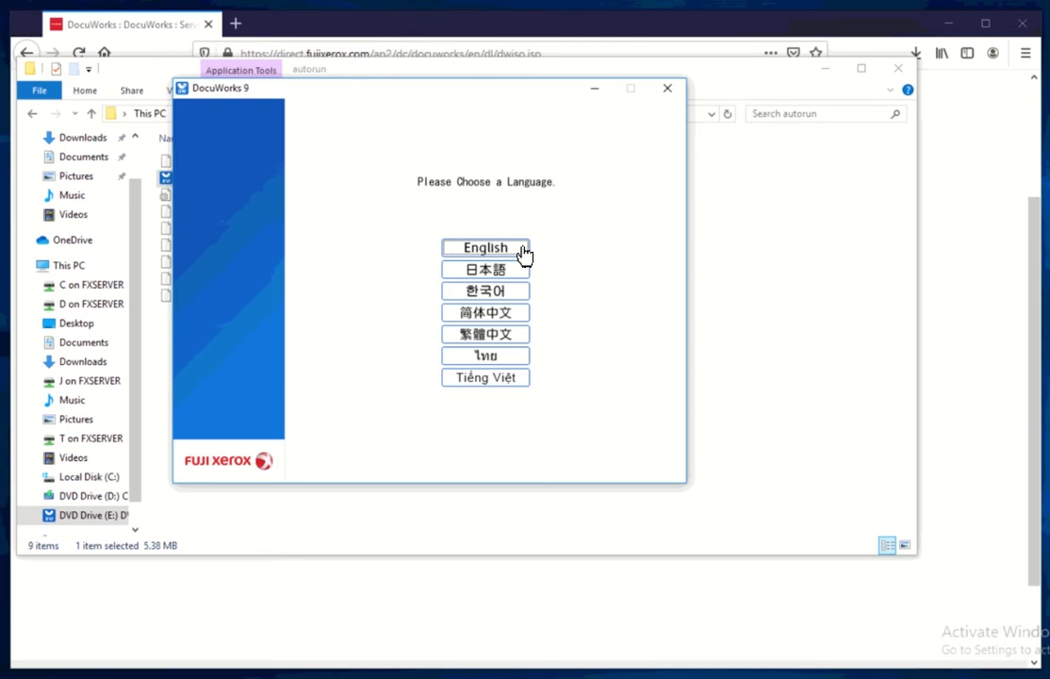
# Choose the English installer, pass the welcome page, and accept the license agreement.
pyautogui.click(484, 247)
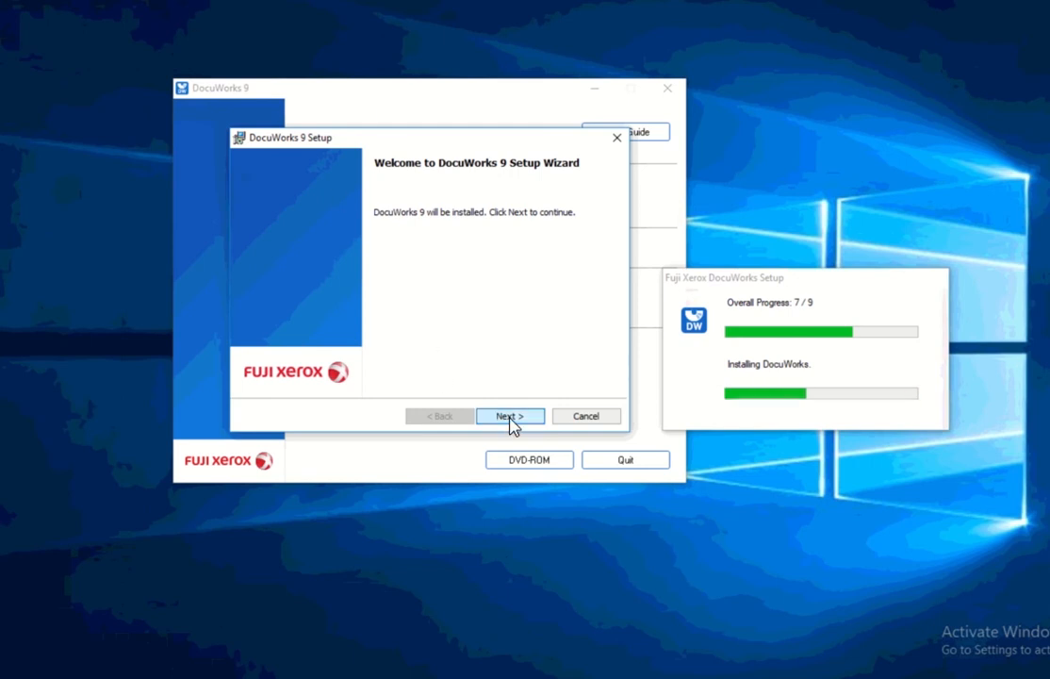
pyautogui.click(509, 415)
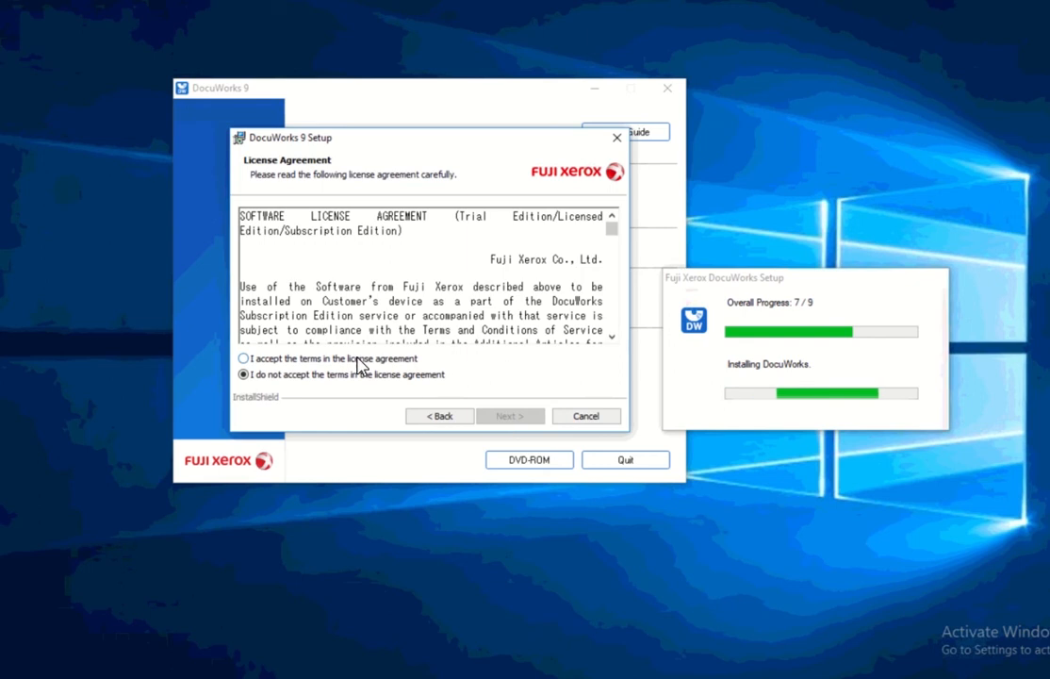
pyautogui.click(244, 358)
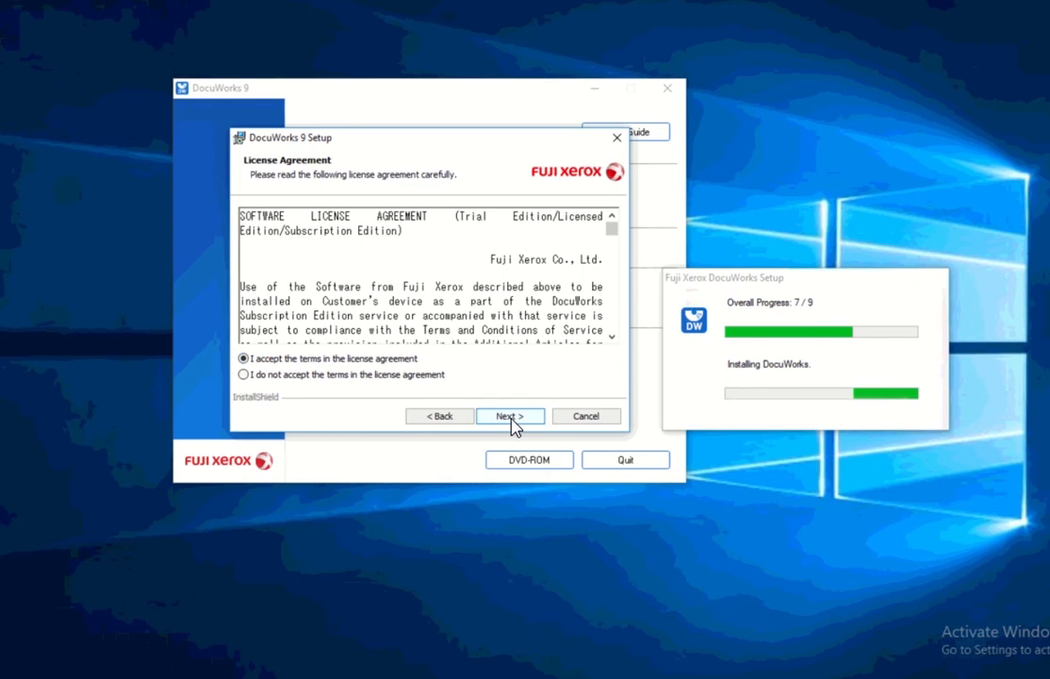
pyautogui.click(509, 415)
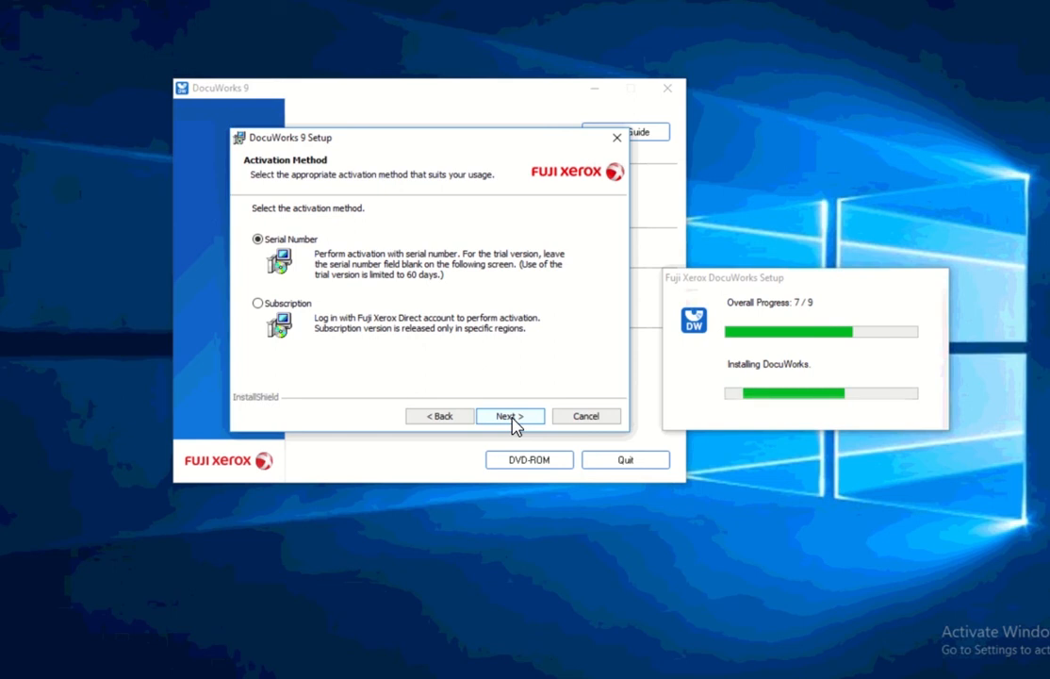
# Keep Serial Number activation and Standard setup, install DocuWorks 9, and close the finished wizard.
pyautogui.click(509, 415)
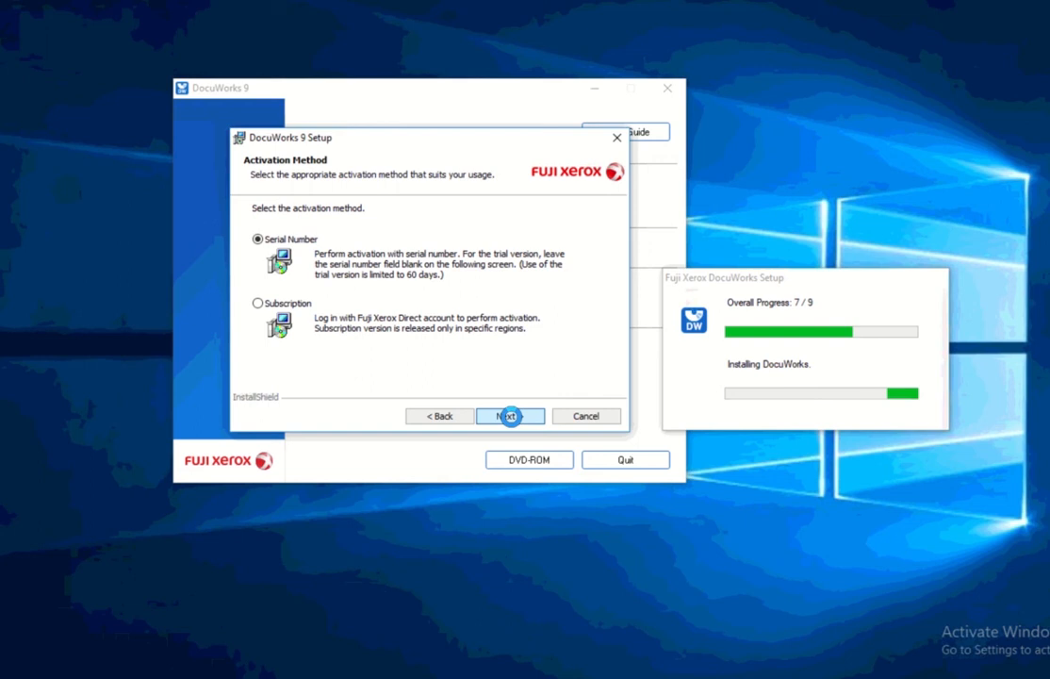
pyautogui.click(509, 416)
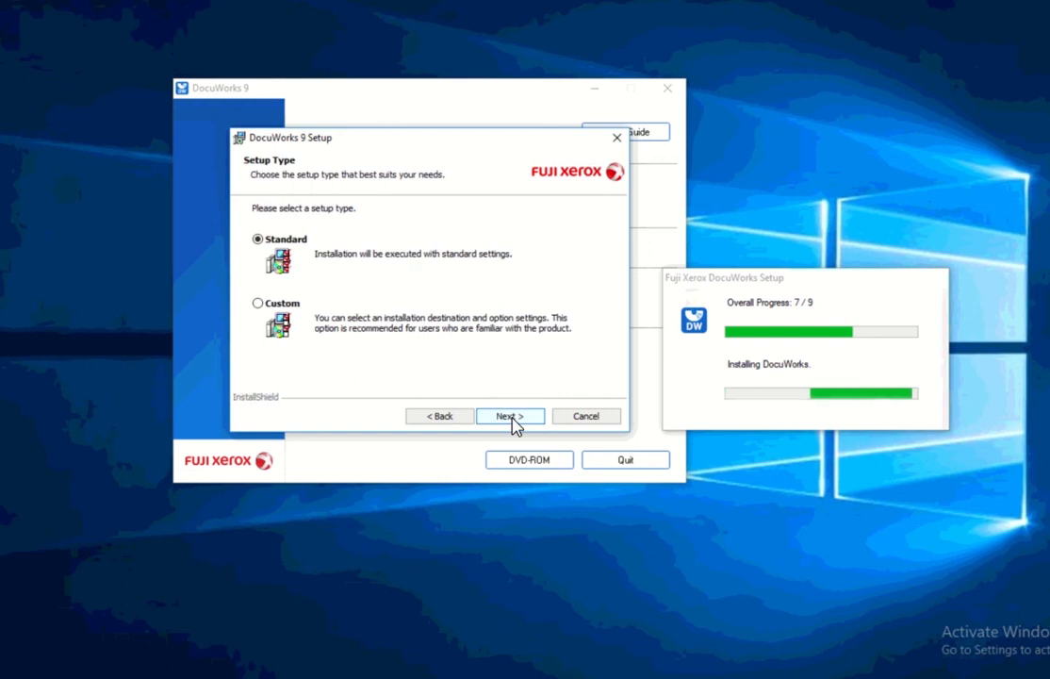
pyautogui.click(509, 415)
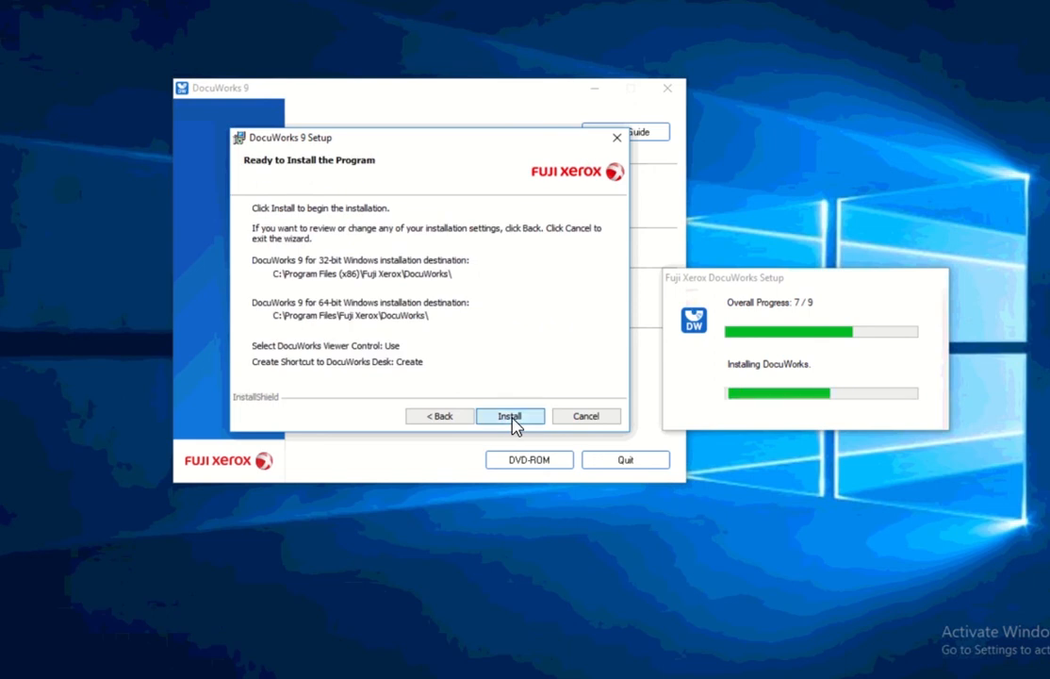
pyautogui.click(509, 416)
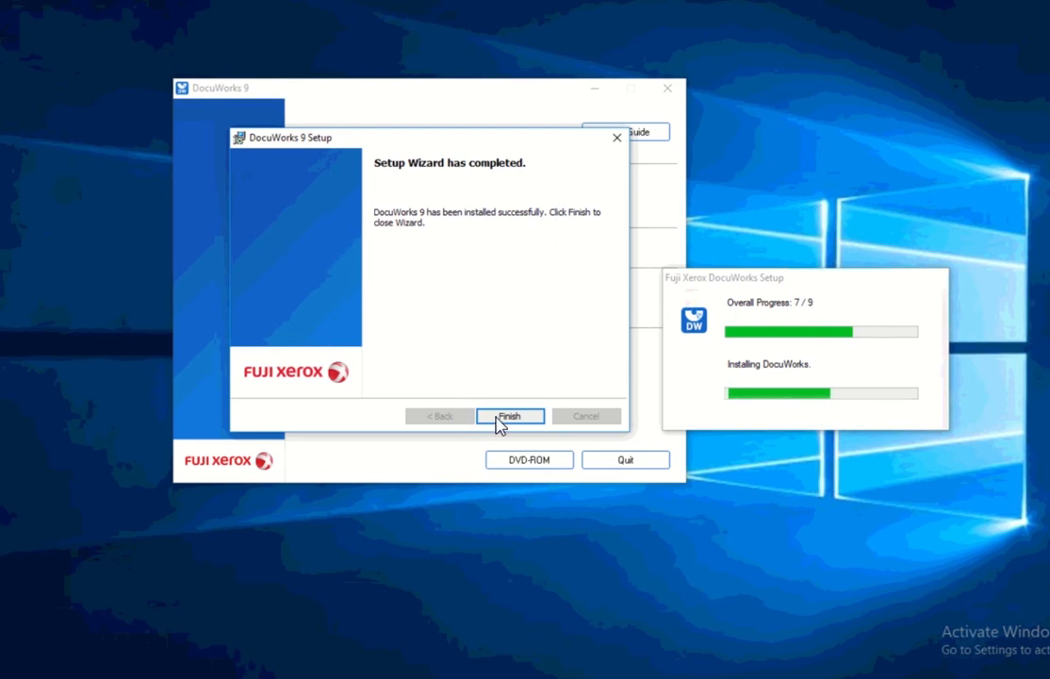
pyautogui.click(510, 416)
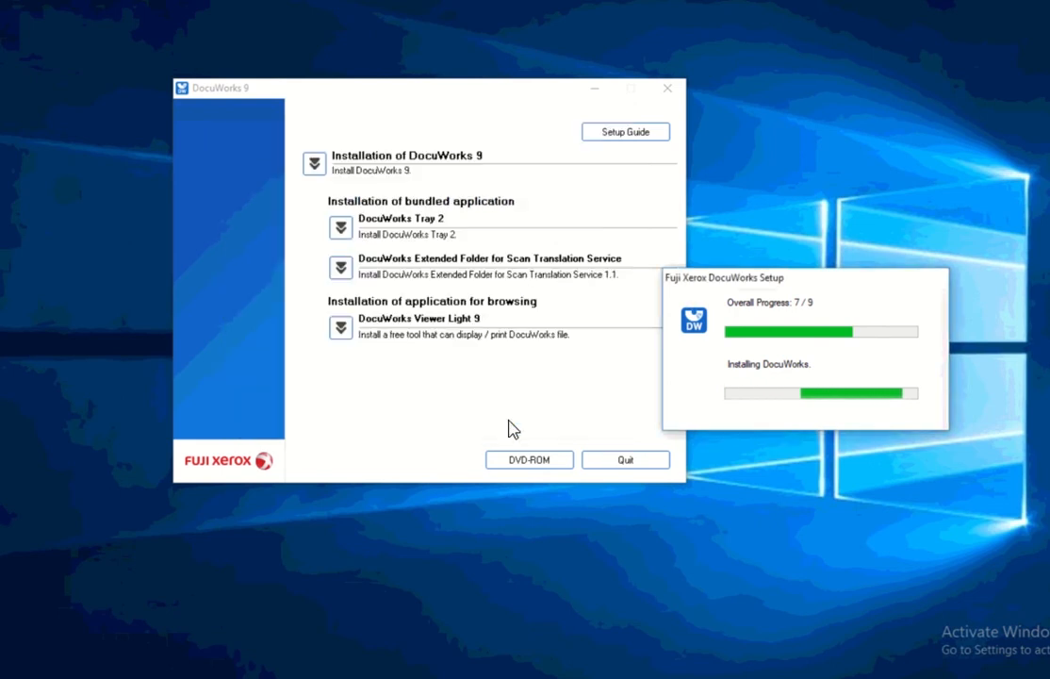
pyautogui.moveTo(471, 449)
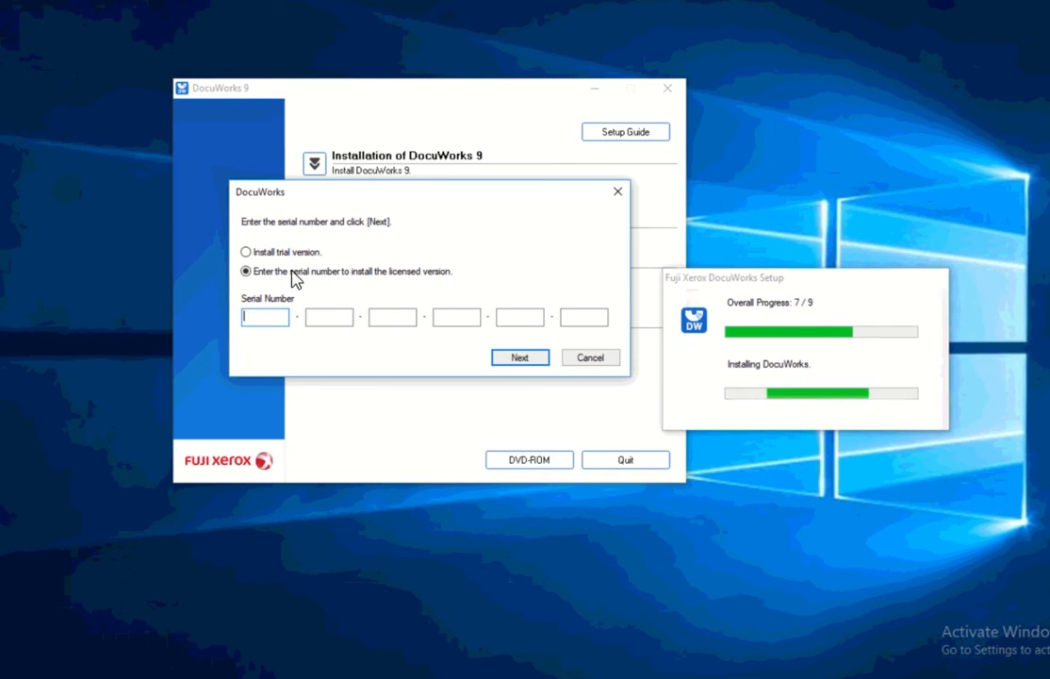
# Select the licensed version and submit the serial number beginning with 'DW'.
pyautogui.click(246, 251)
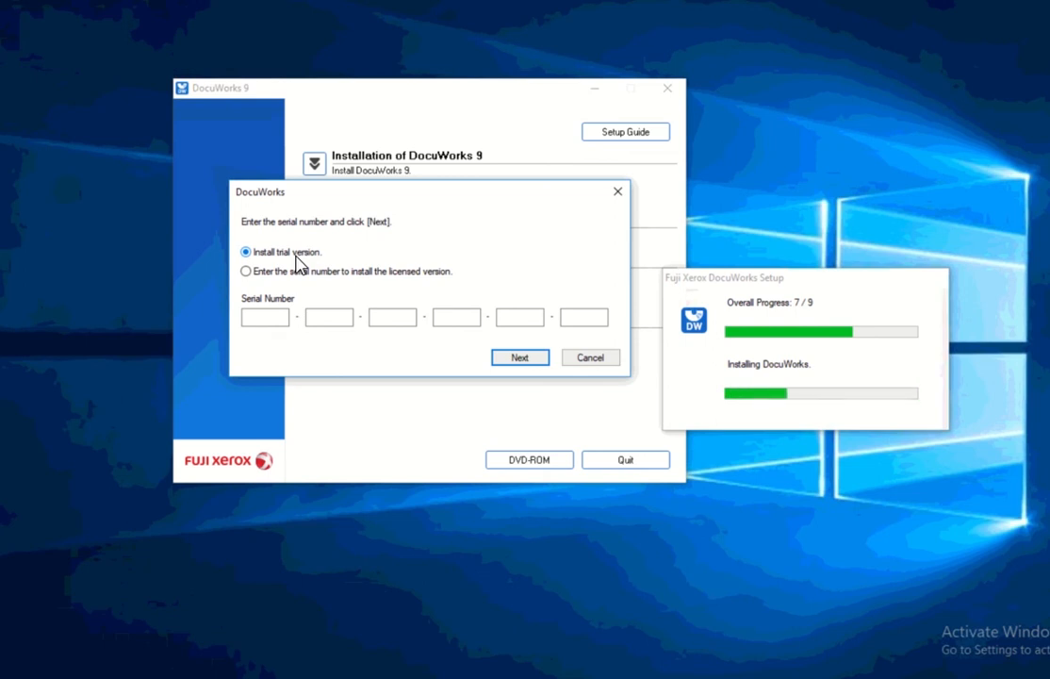
pyautogui.click(246, 270)
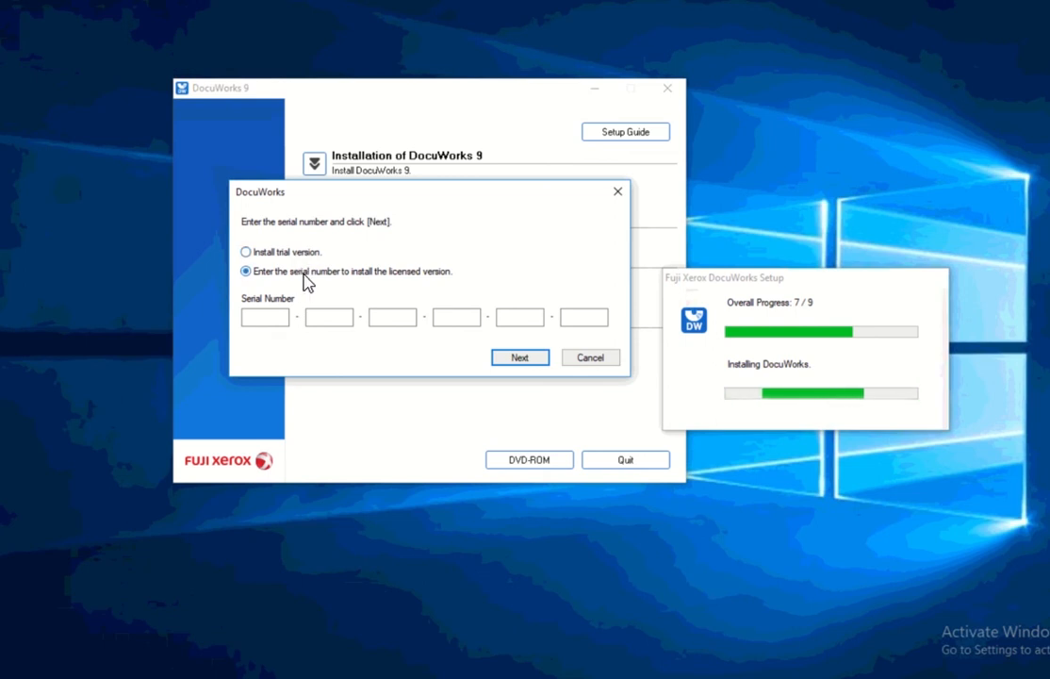
pyautogui.click(265, 315)
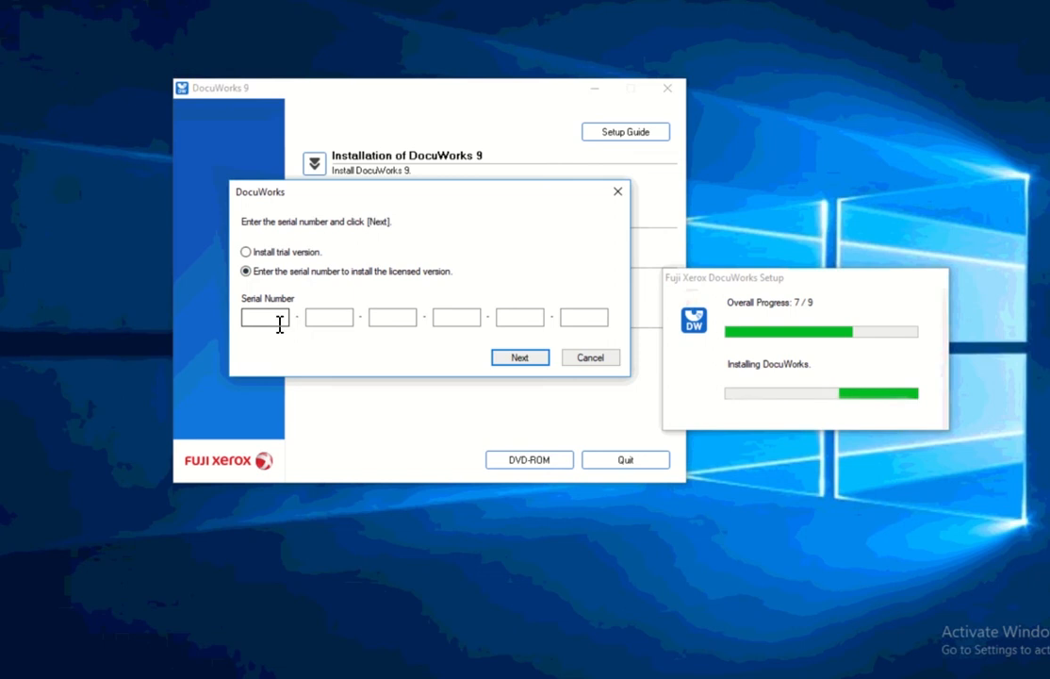
pyautogui.click(264, 317)
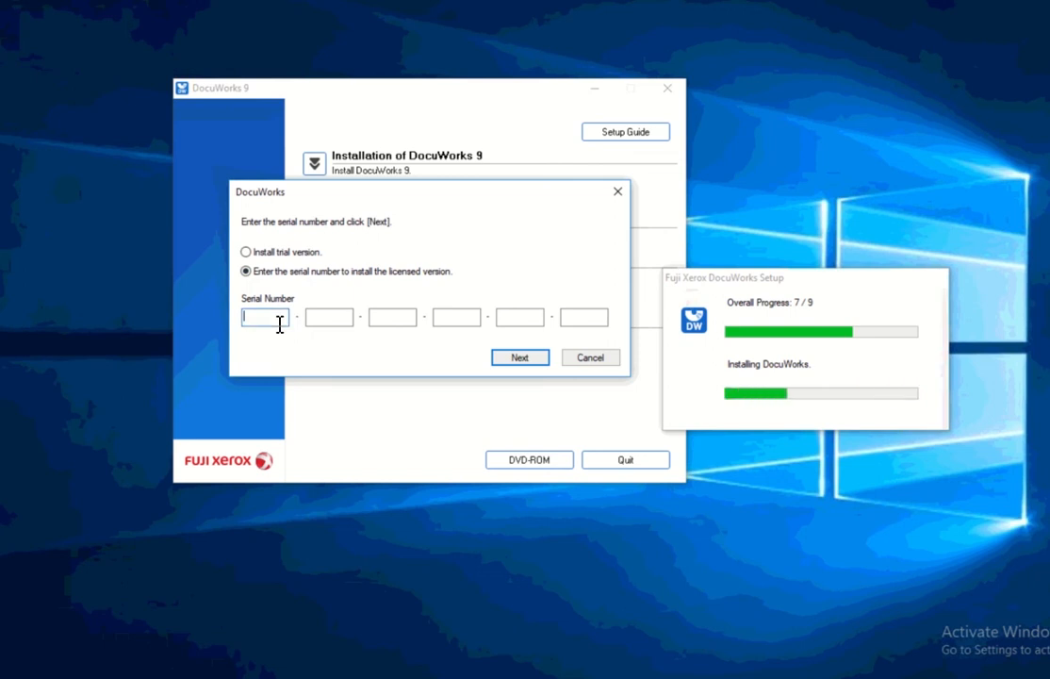
pyautogui.write('DW')
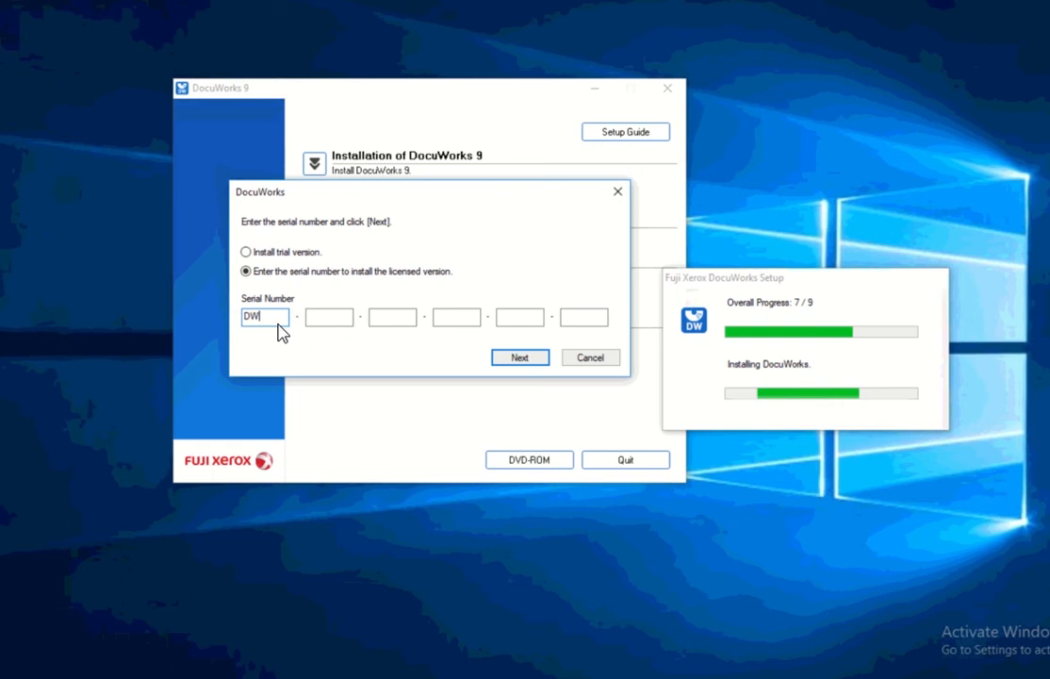
pyautogui.click(519, 356)
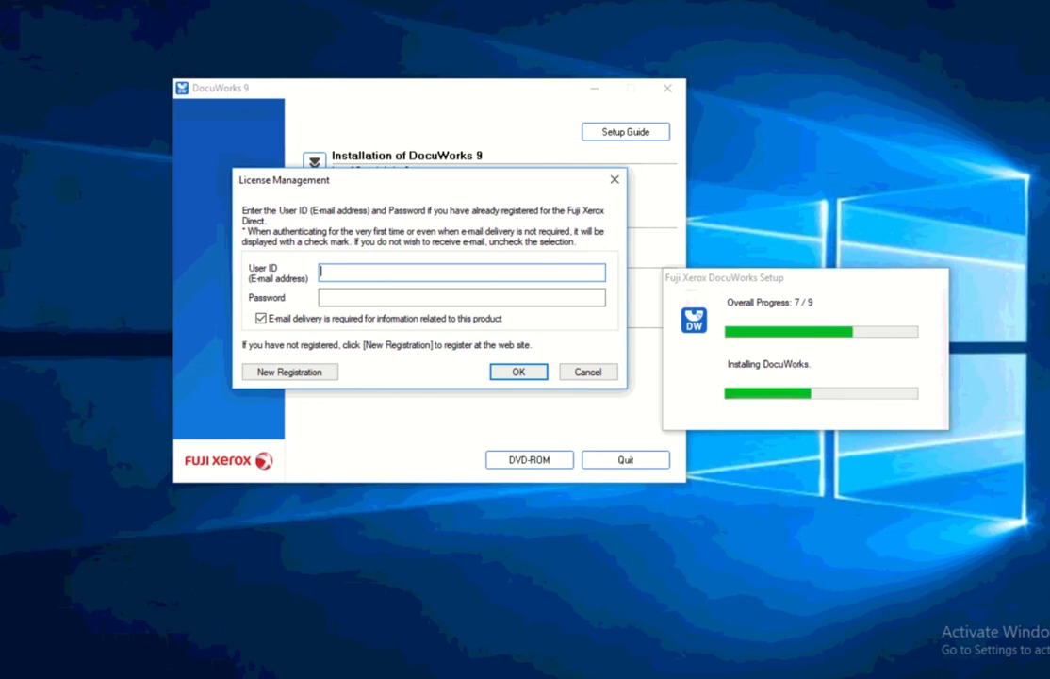
pyautogui.moveTo(318, 342)
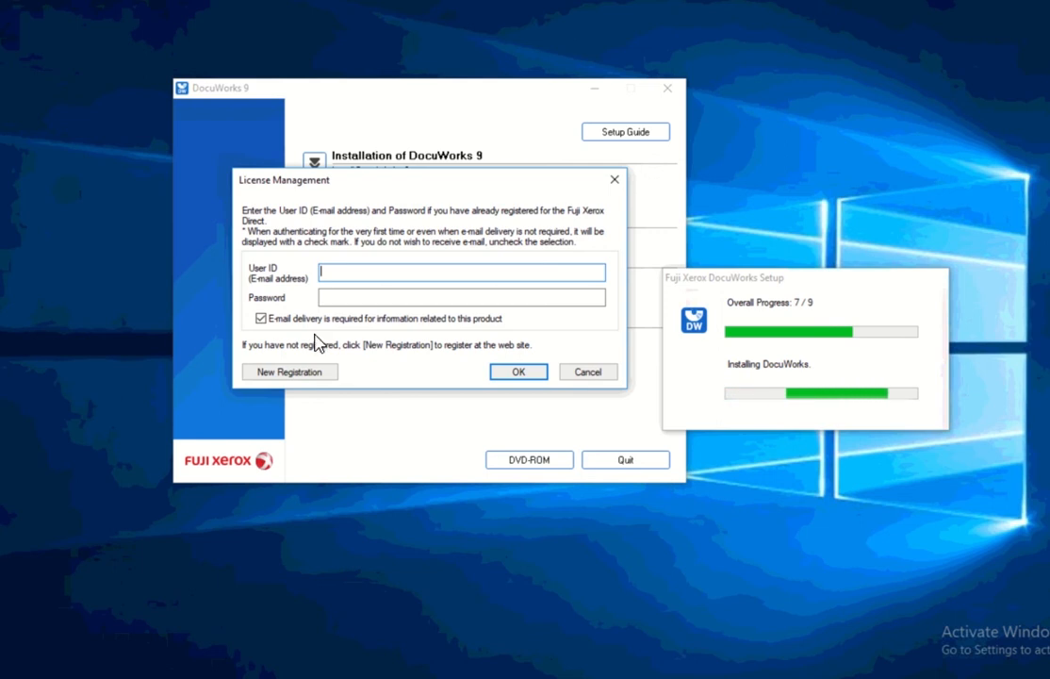
pyautogui.moveTo(373, 287)
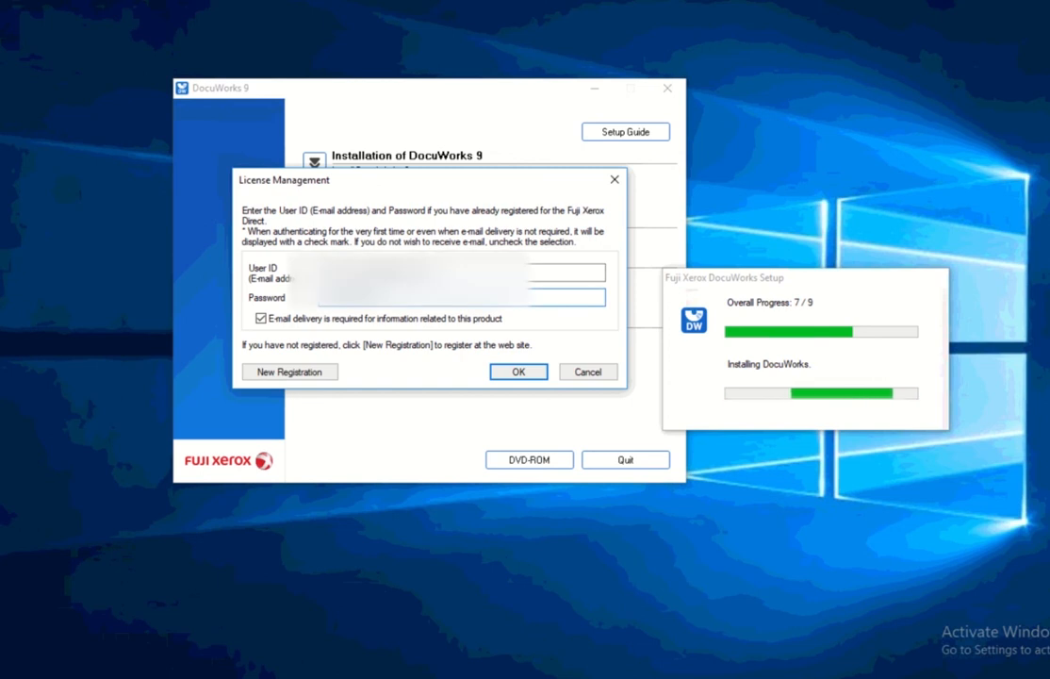
# Authenticate the account details and acknowledge the 'Activated license successfully' message.
pyautogui.click(518, 370)
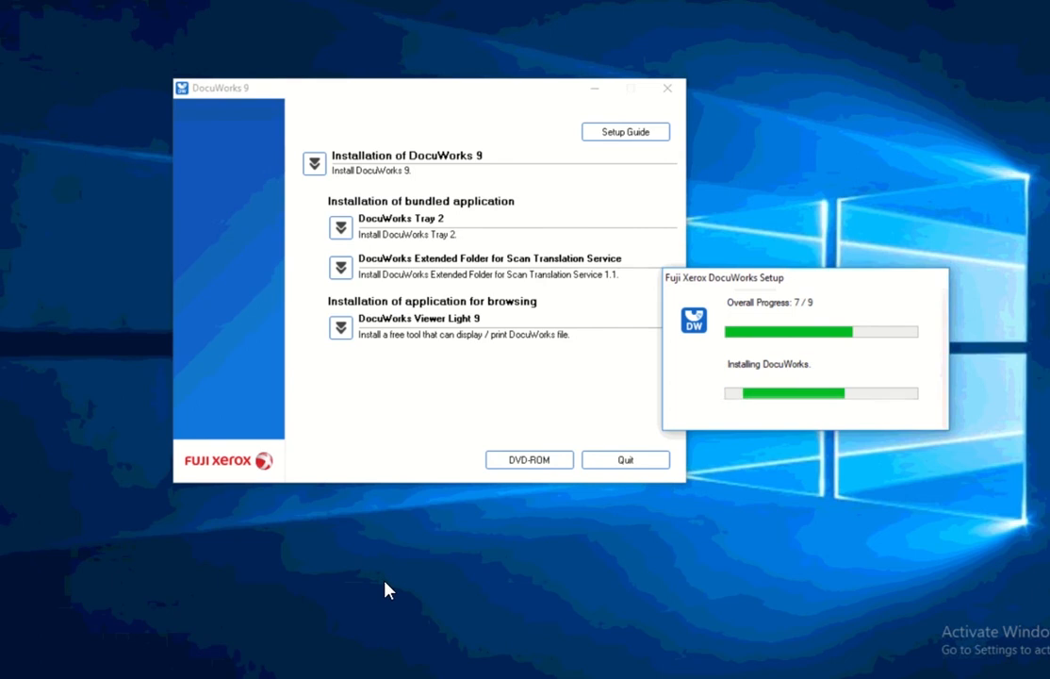
pyautogui.moveTo(759, 313)
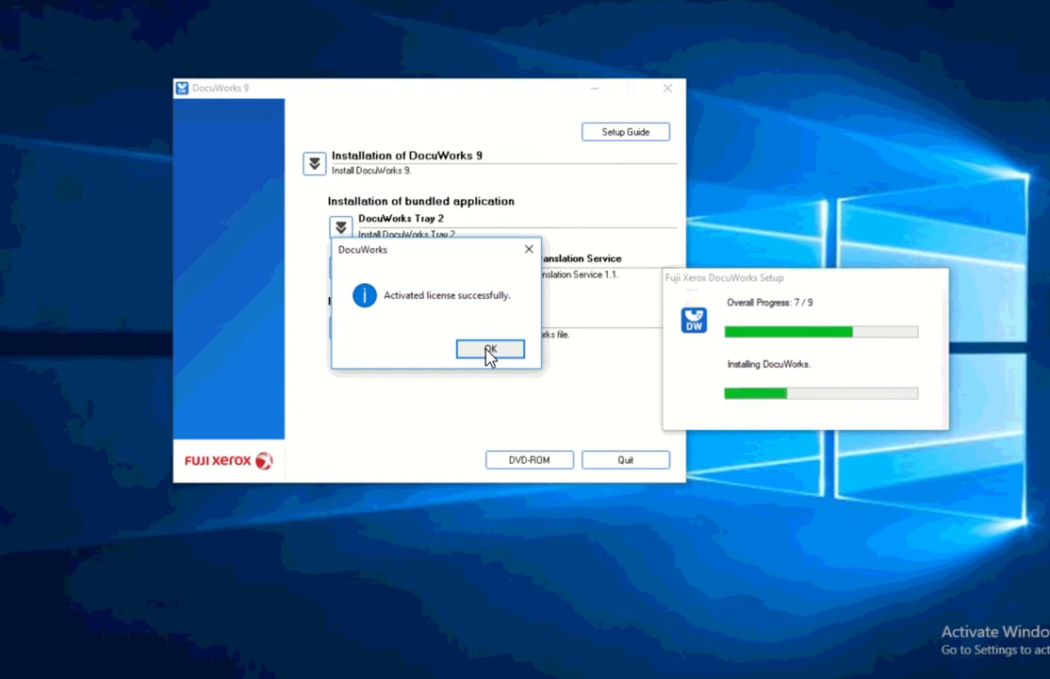
pyautogui.moveTo(291, 323)
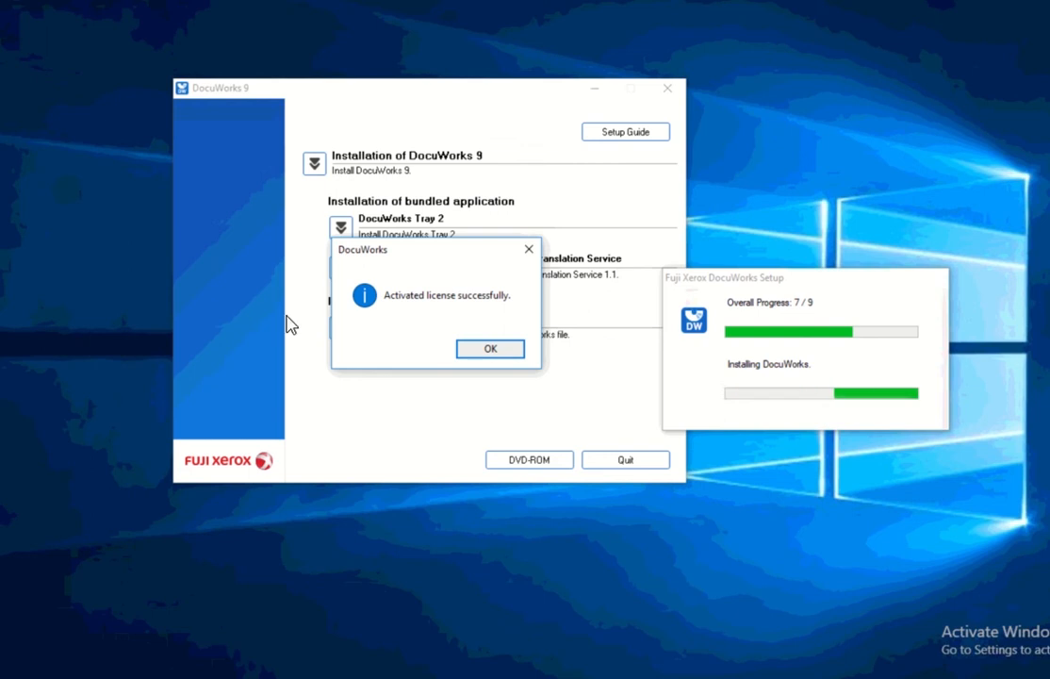
pyautogui.click(489, 348)
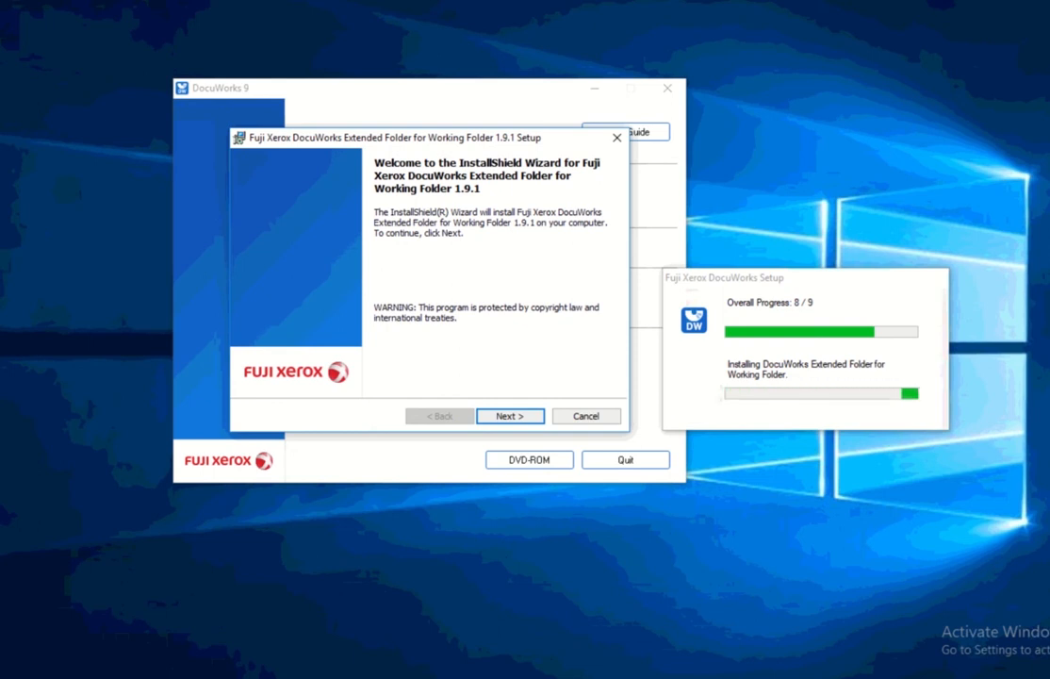
# Install the Extended Folder for Working Folder 1.9.1 add-on, accepting its license agreement.
pyautogui.click(509, 416)
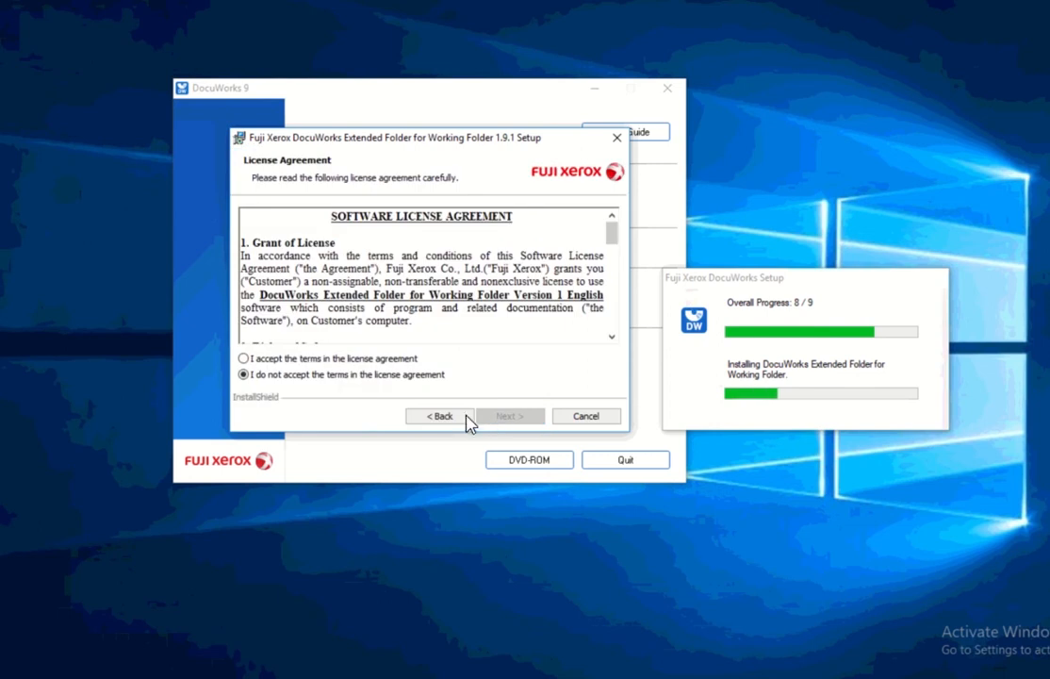
pyautogui.click(509, 416)
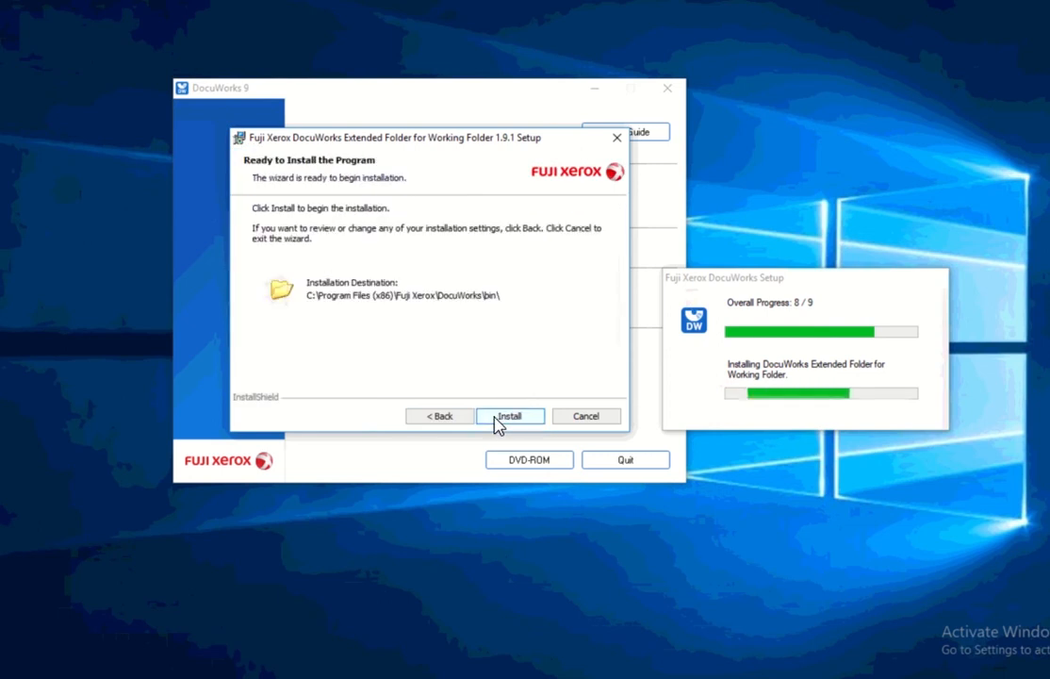
pyautogui.click(510, 416)
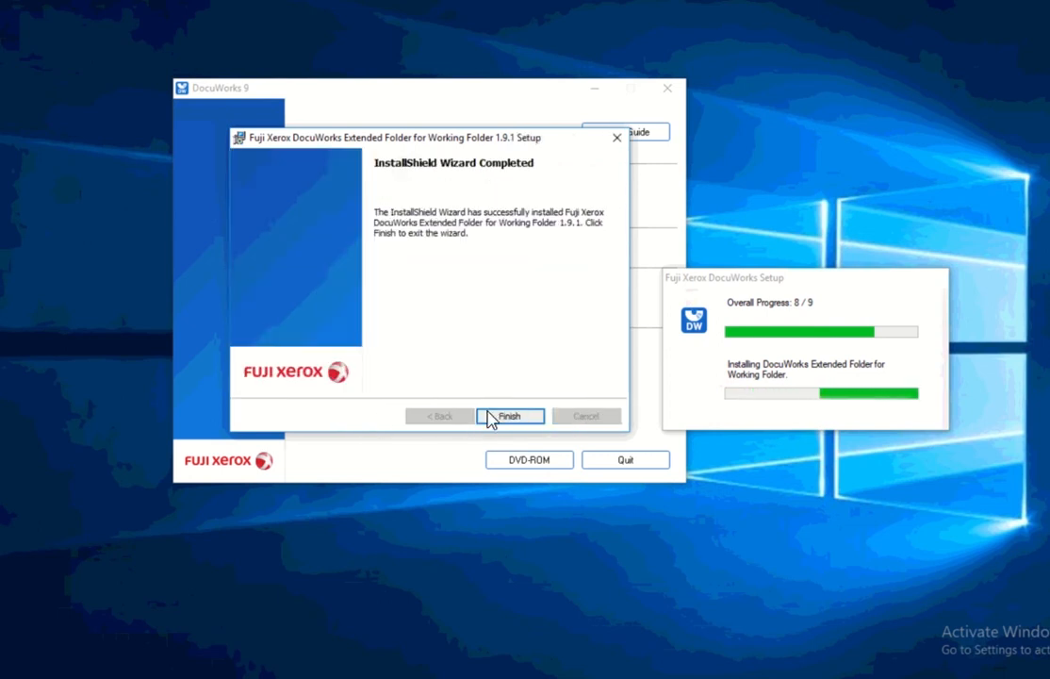
pyautogui.click(510, 415)
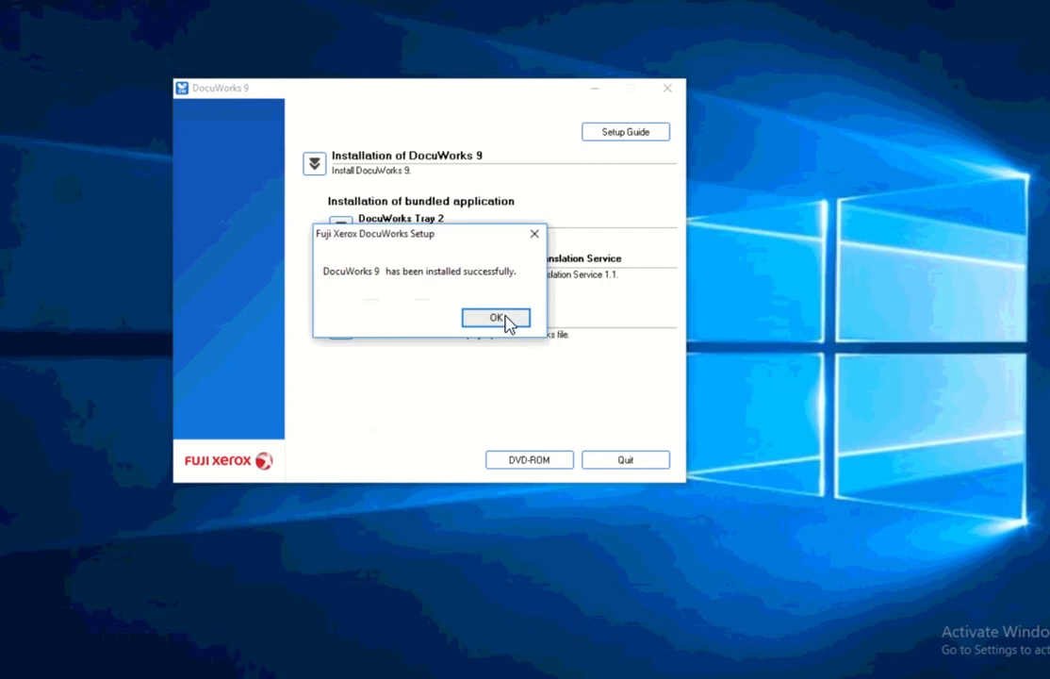
# Acknowledge the installation success message and quit the DocuWorks 9 setup launcher.
pyautogui.click(496, 317)
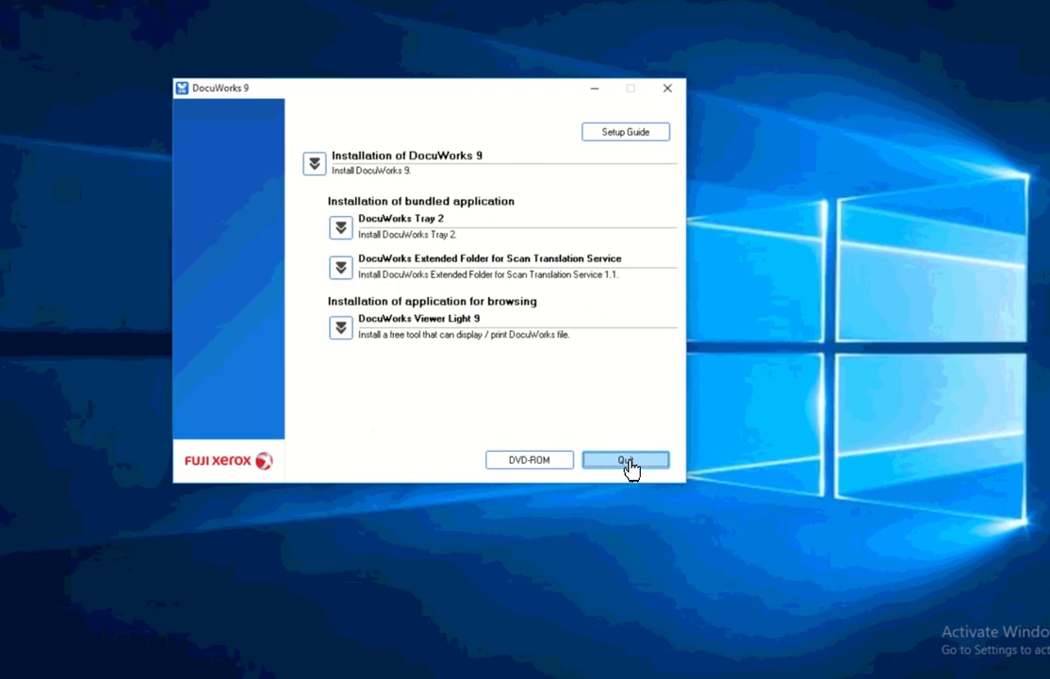
pyautogui.click(625, 460)
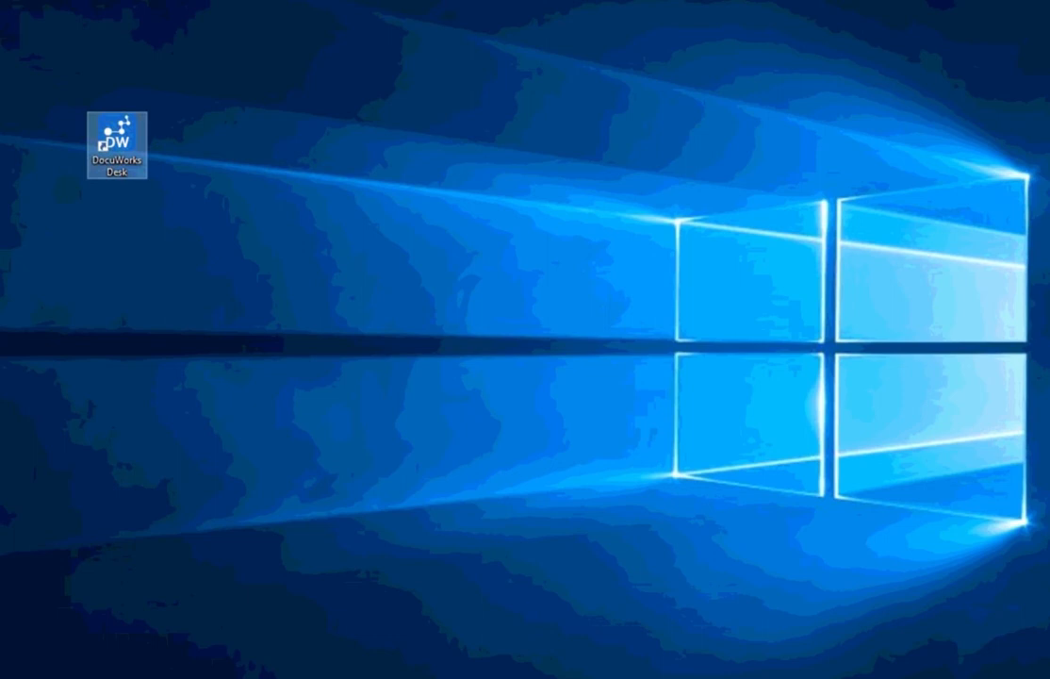
# Launch DocuWorks Desk from the desktop and complete Personal Settings with Standard options.
pyautogui.doubleClick(117, 137)
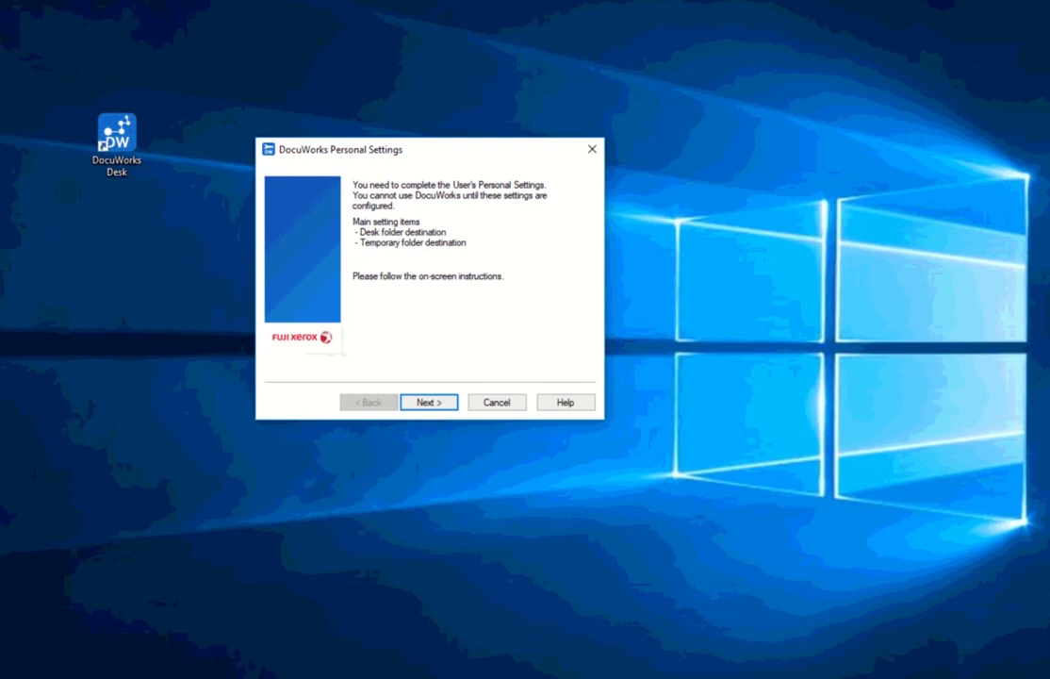
pyautogui.moveTo(474, 377)
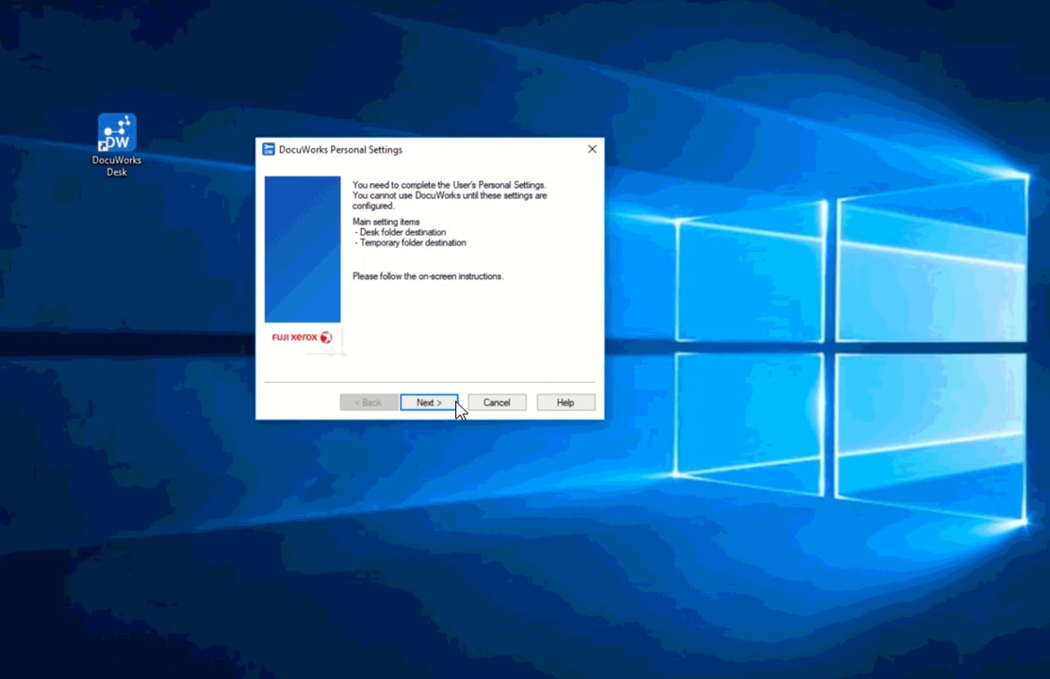
pyautogui.moveTo(448, 413)
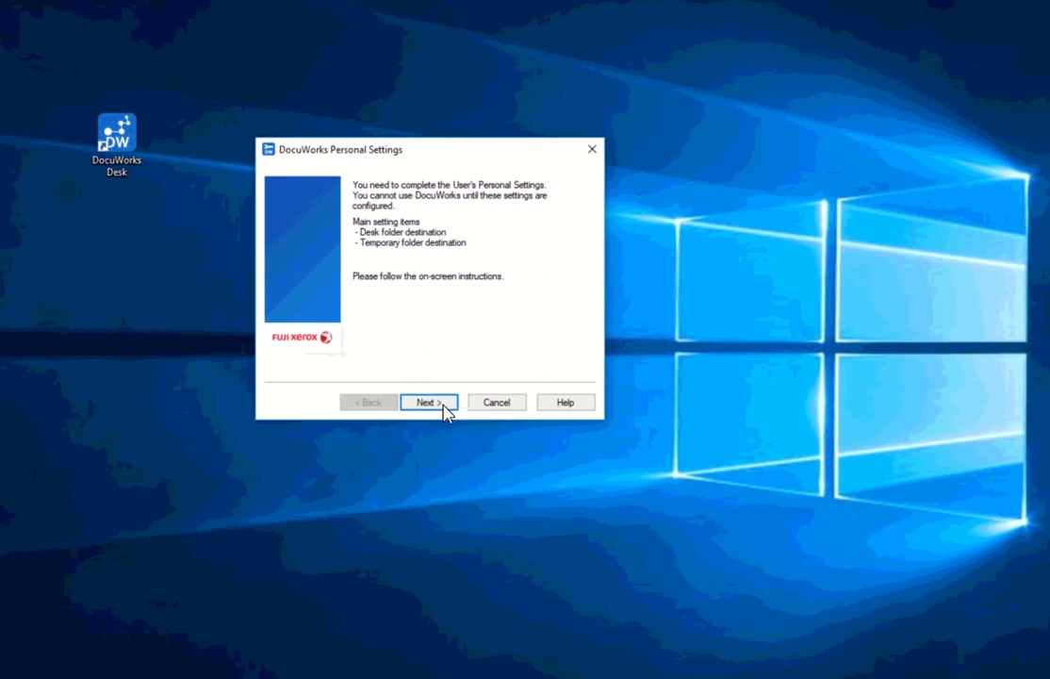
pyautogui.click(428, 402)
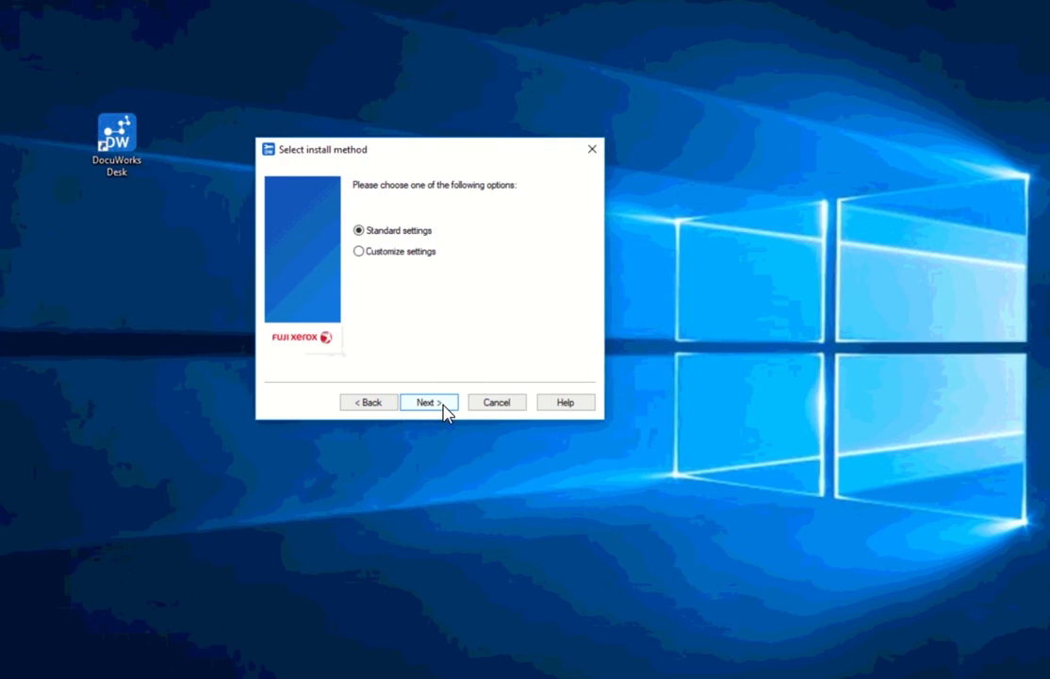
pyautogui.click(427, 402)
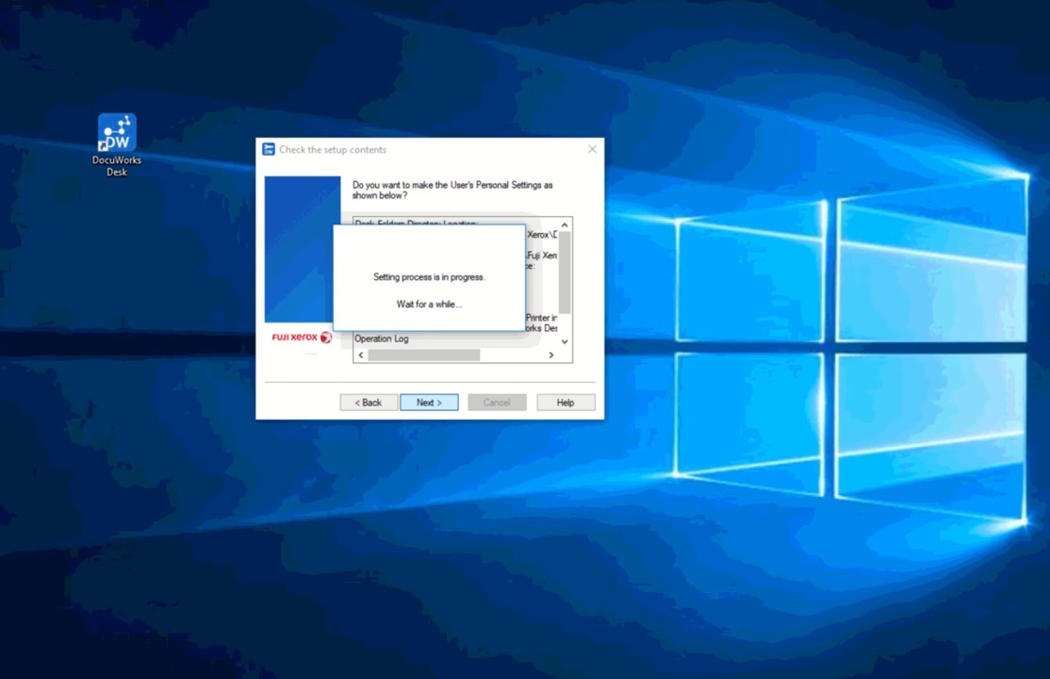
pyautogui.click(428, 402)
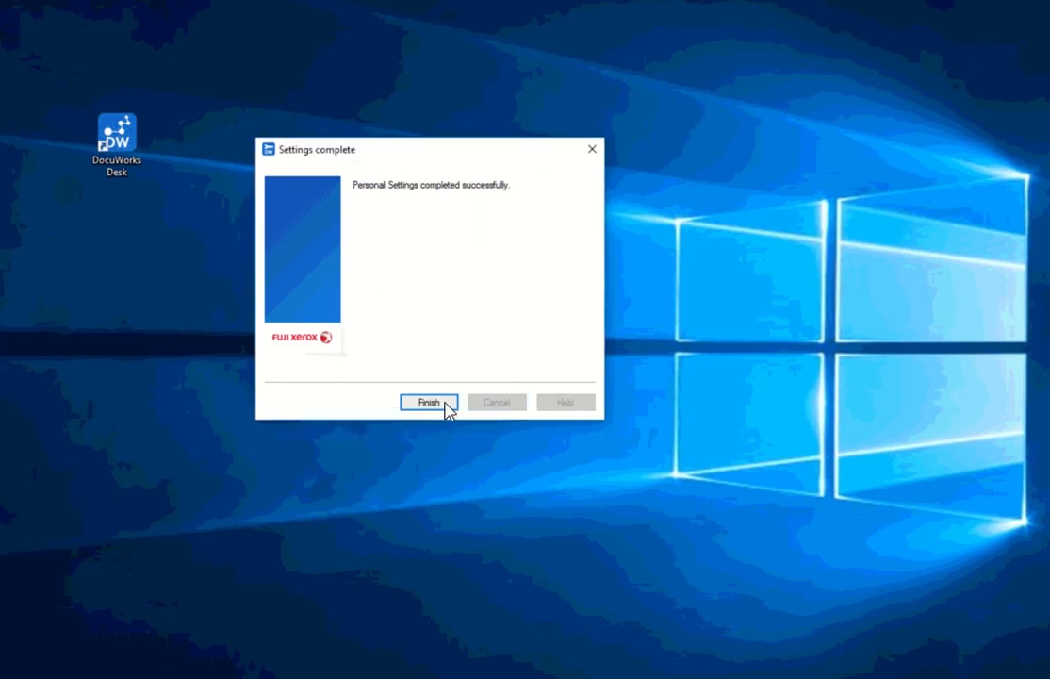
pyautogui.click(427, 401)
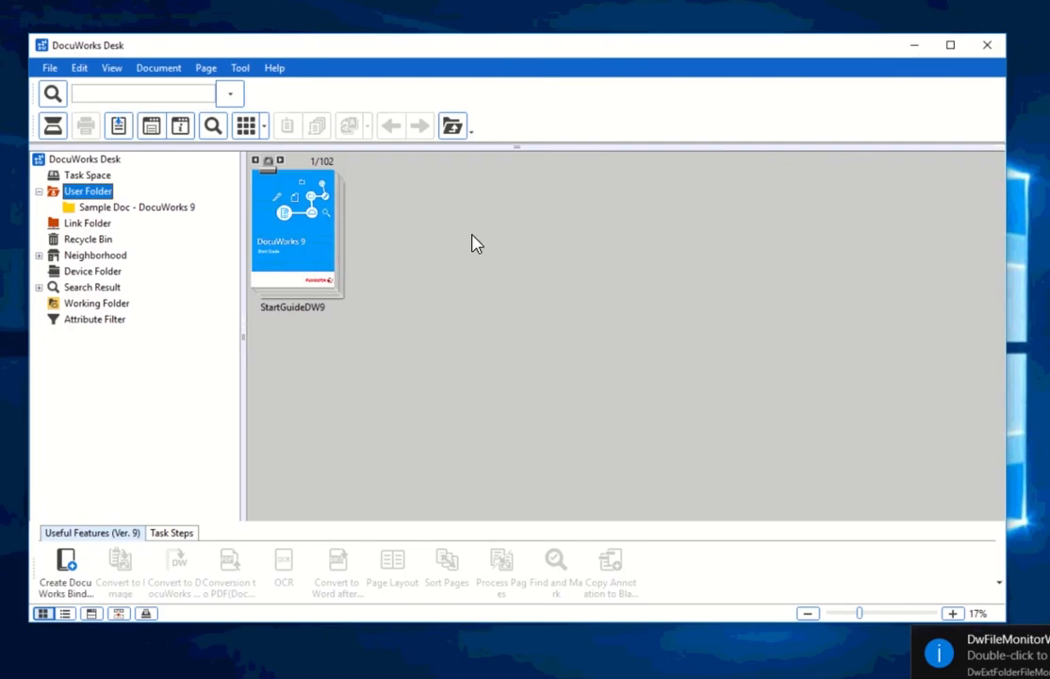
pyautogui.moveTo(288, 75)
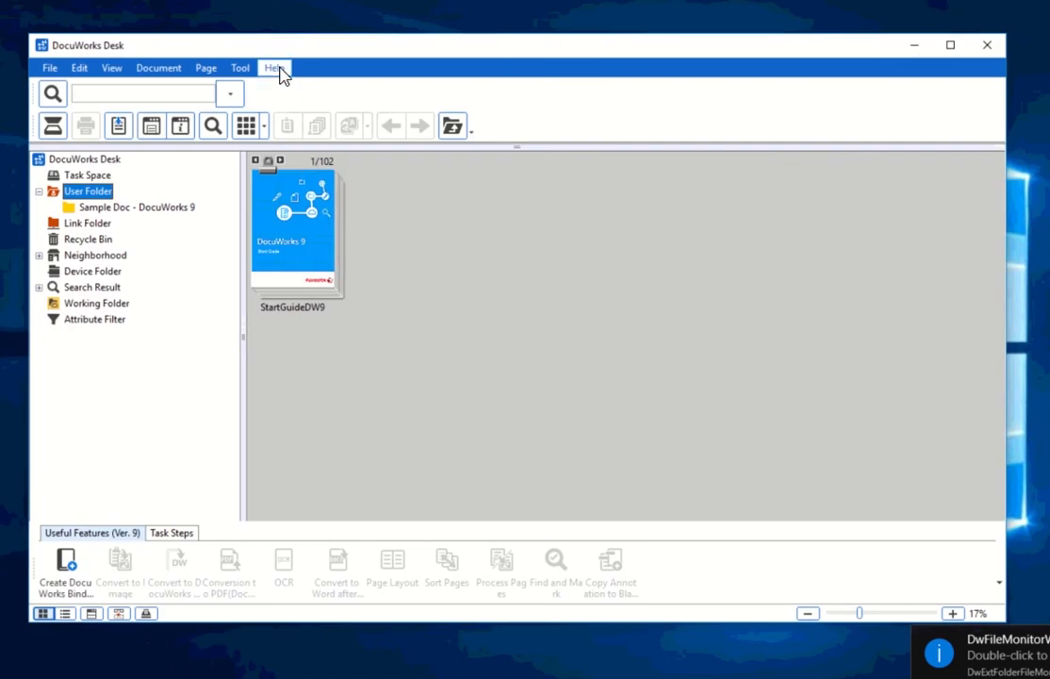
pyautogui.moveTo(289, 87)
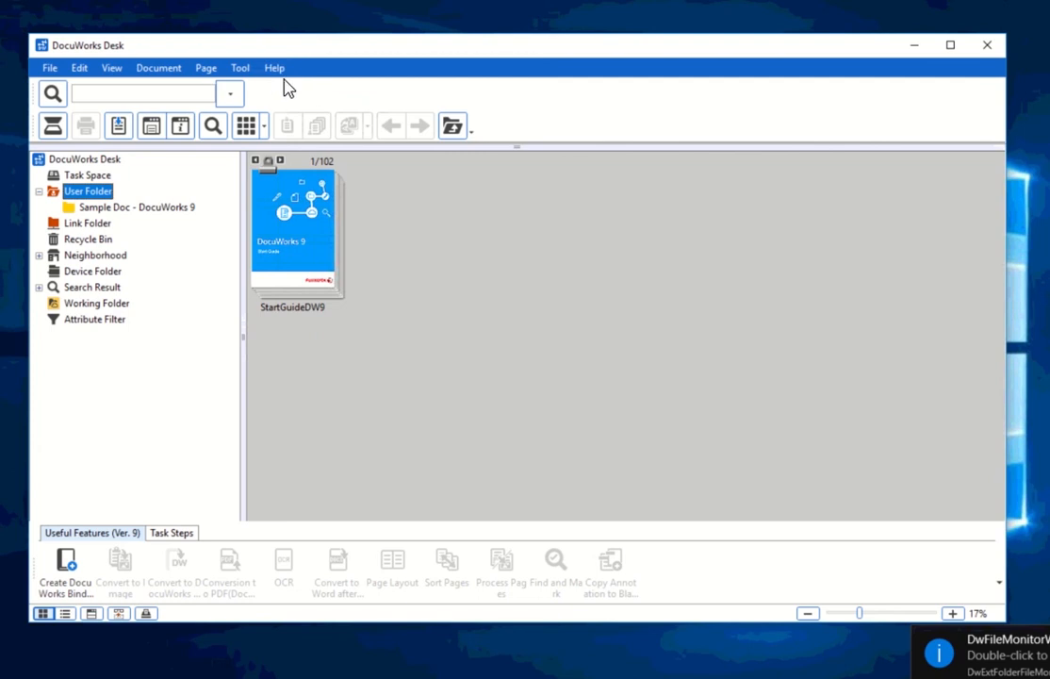
# Show DocuWorks Desk's About window, confirming Fuji Xerox DocuWorks Desk Version 9.0.6.
pyautogui.click(274, 67)
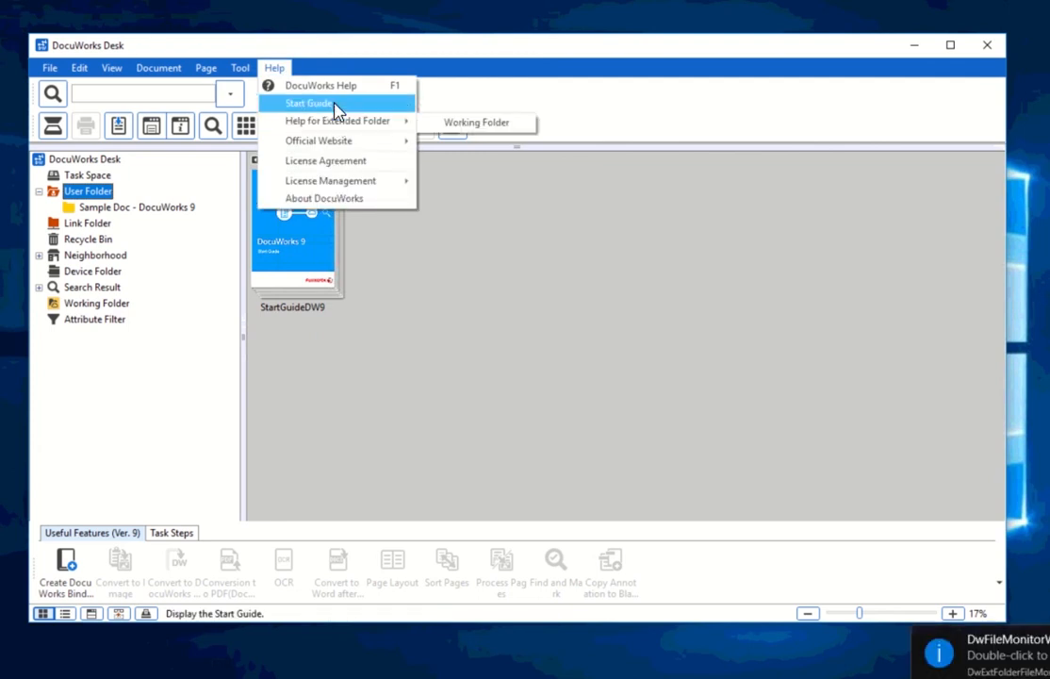
pyautogui.moveTo(320, 85)
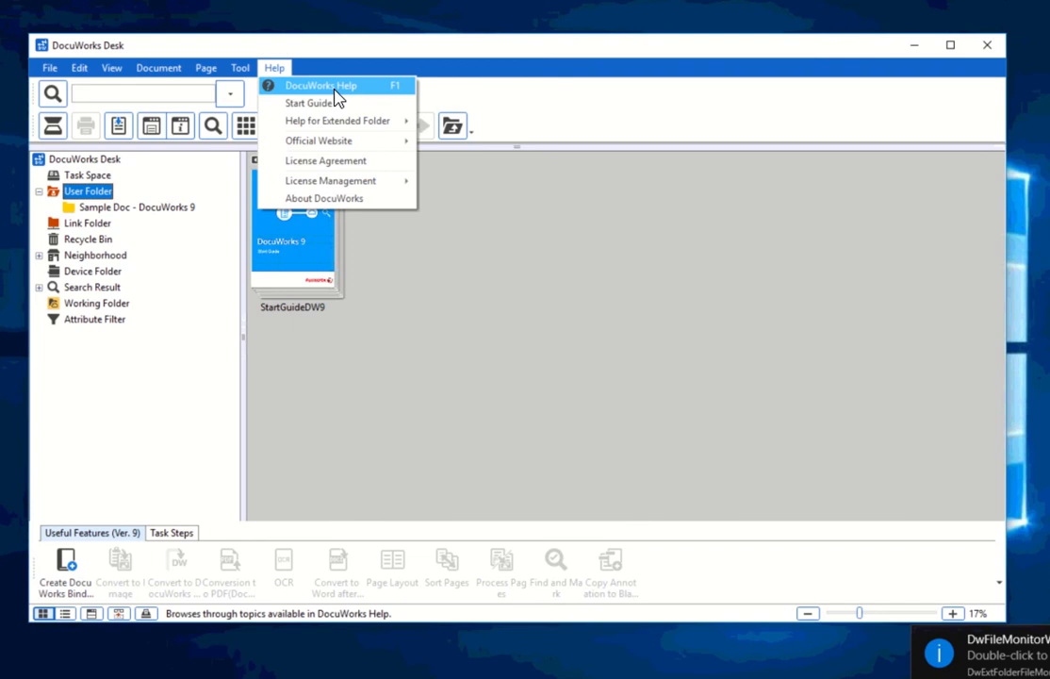
pyautogui.moveTo(324, 198)
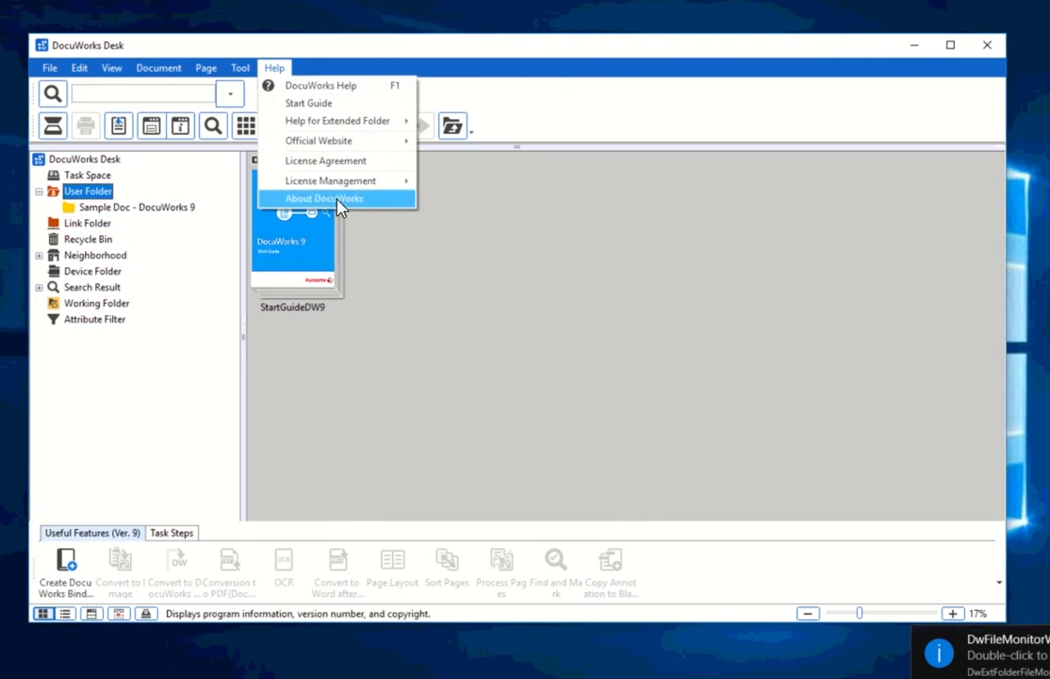
pyautogui.click(323, 198)
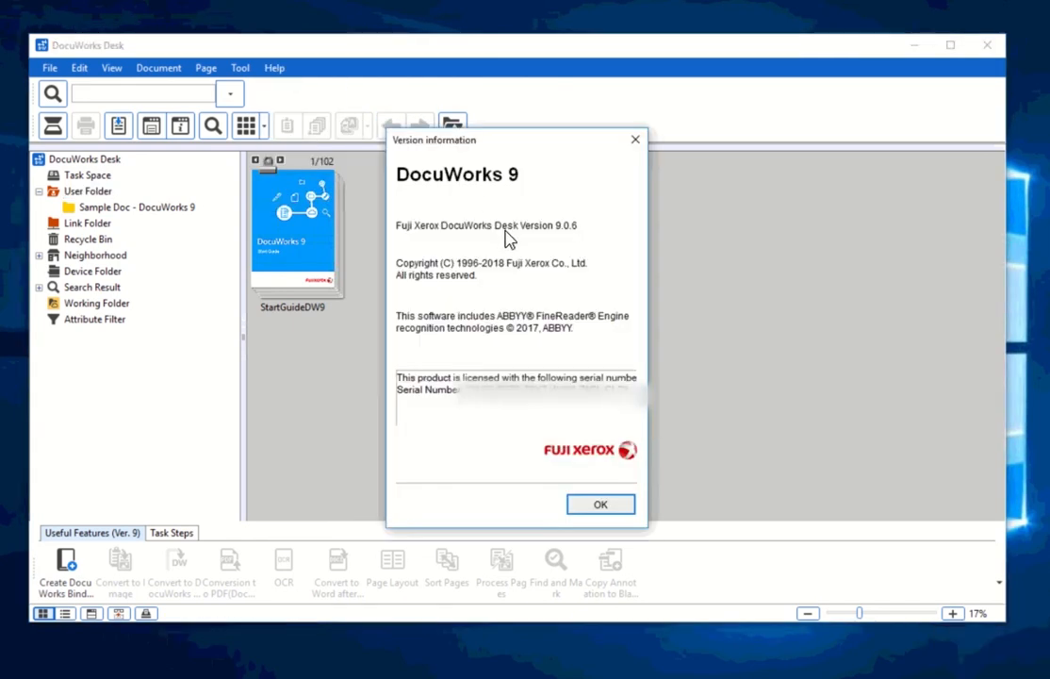
pyautogui.moveTo(579, 235)
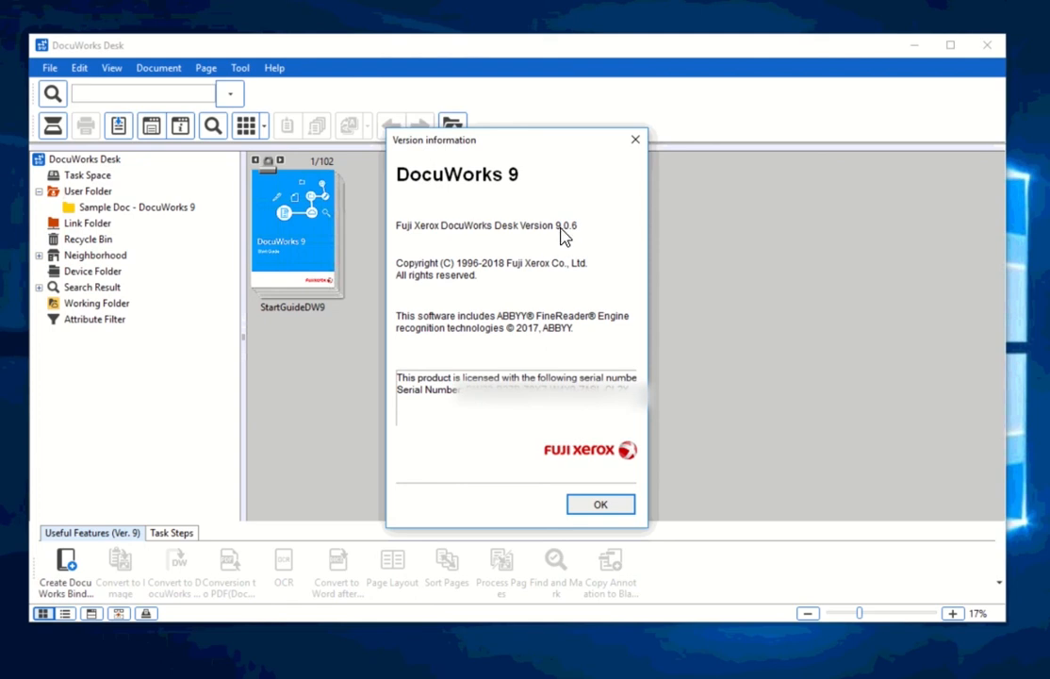
pyautogui.moveTo(575, 240)
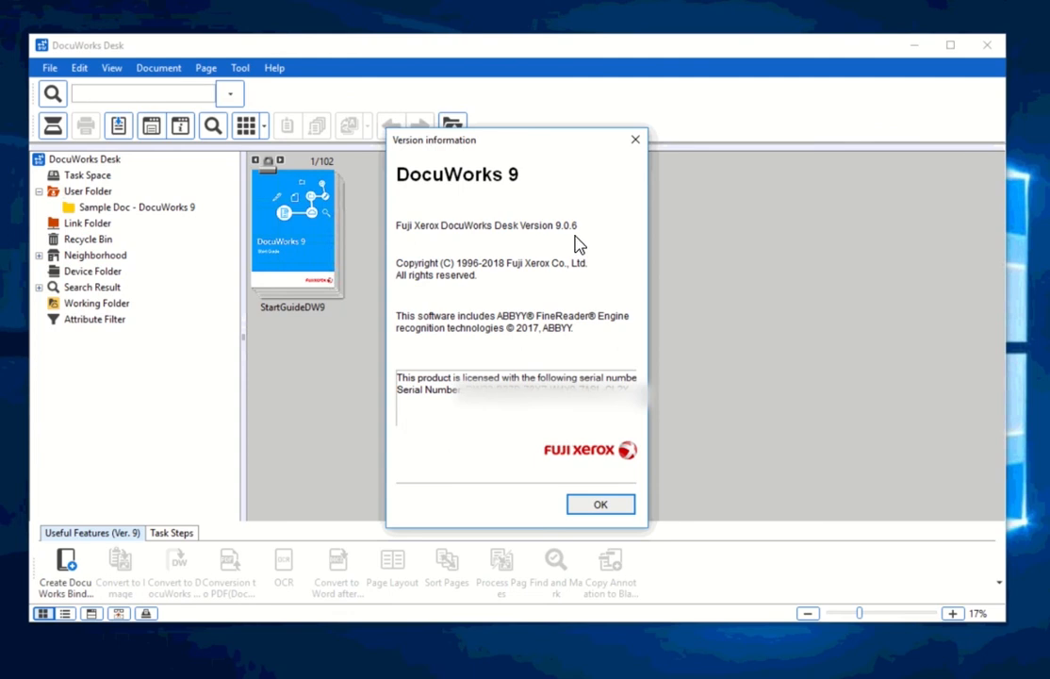
pyautogui.moveTo(666, 274)
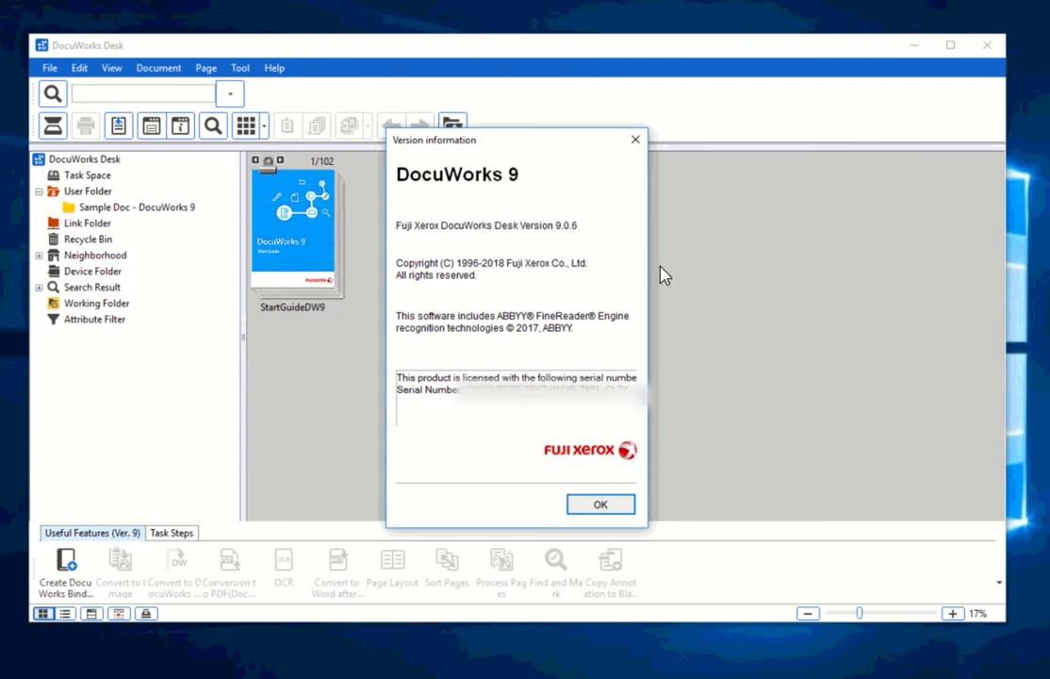
pyautogui.moveTo(800, 391)
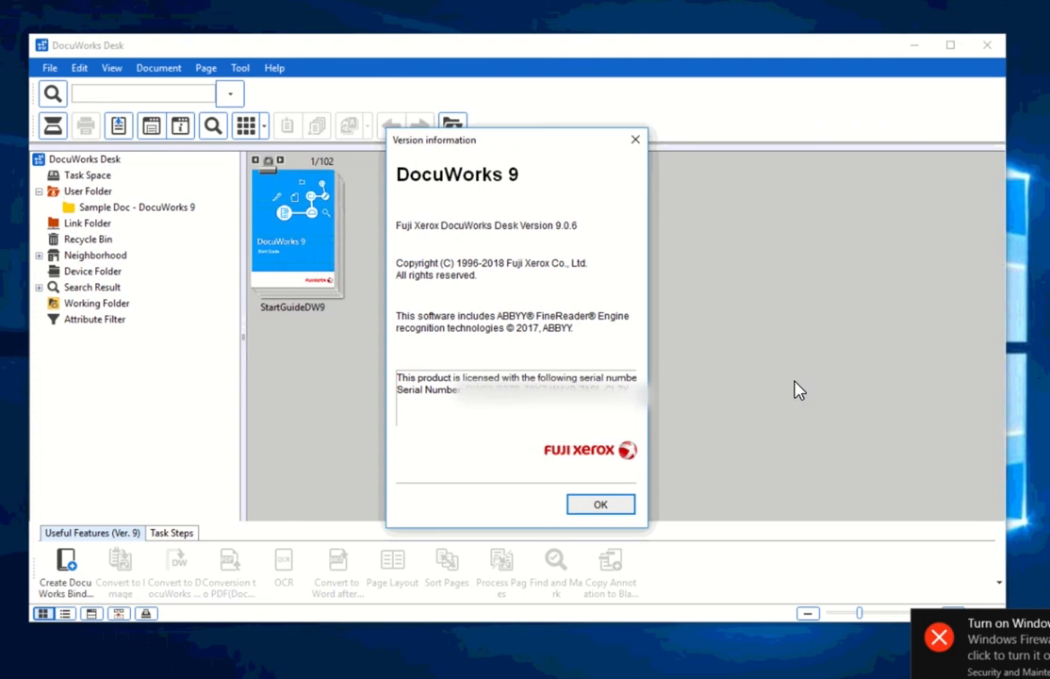
pyautogui.moveTo(789, 551)
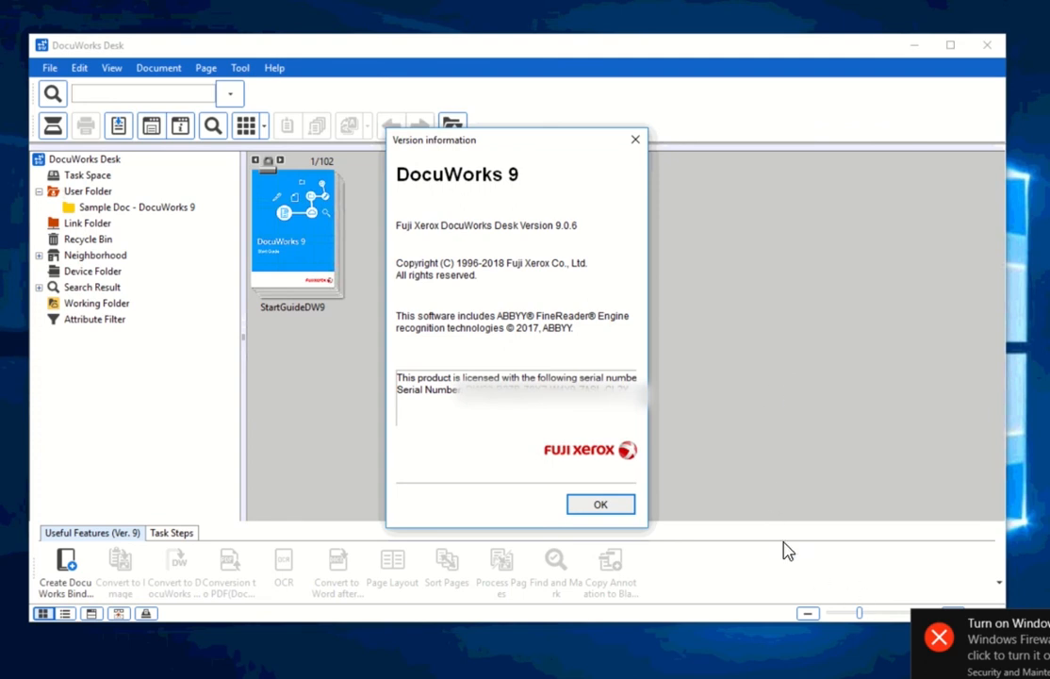
pyautogui.moveTo(664, 479)
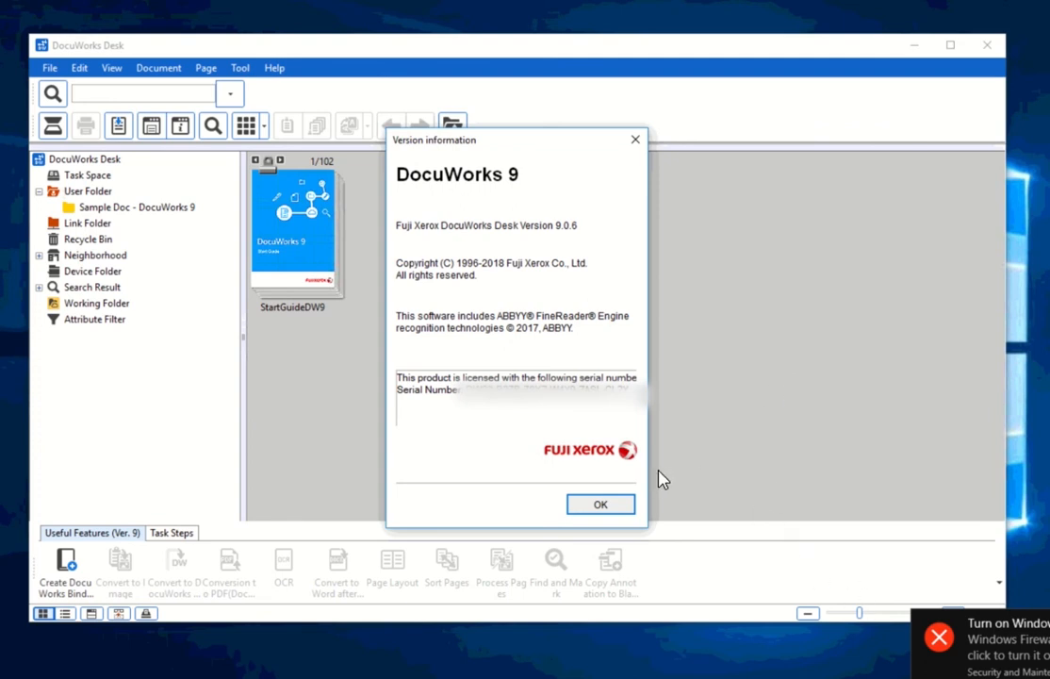